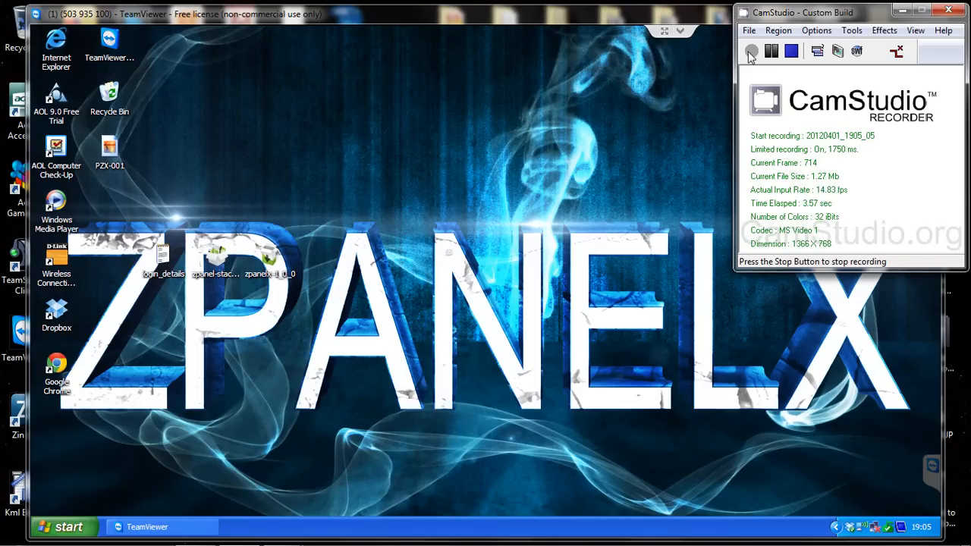
mouse_move(656, 15)
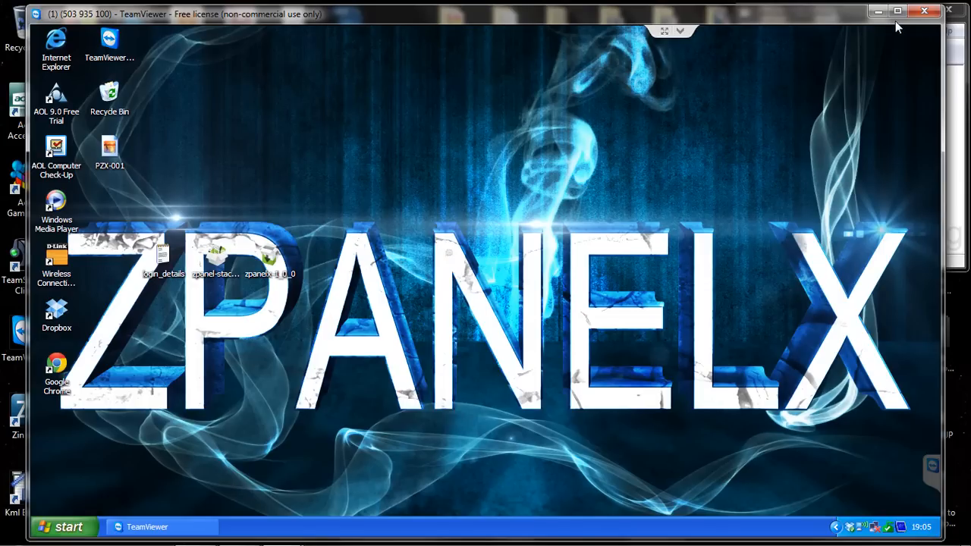
mouse_move(897, 10)
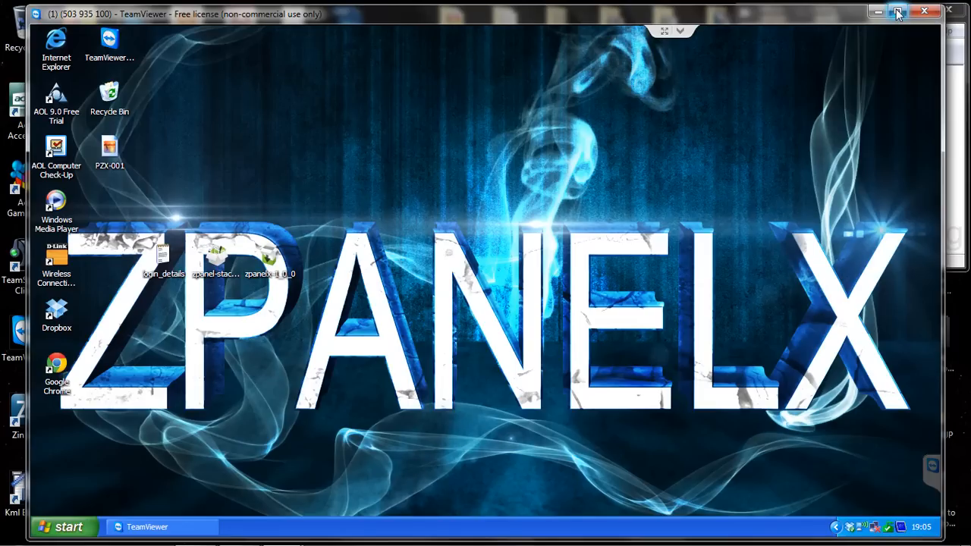
- Maximize the TeamViewer window so the remote ZPanelX desktop fills the screen
left_click(875, 12)
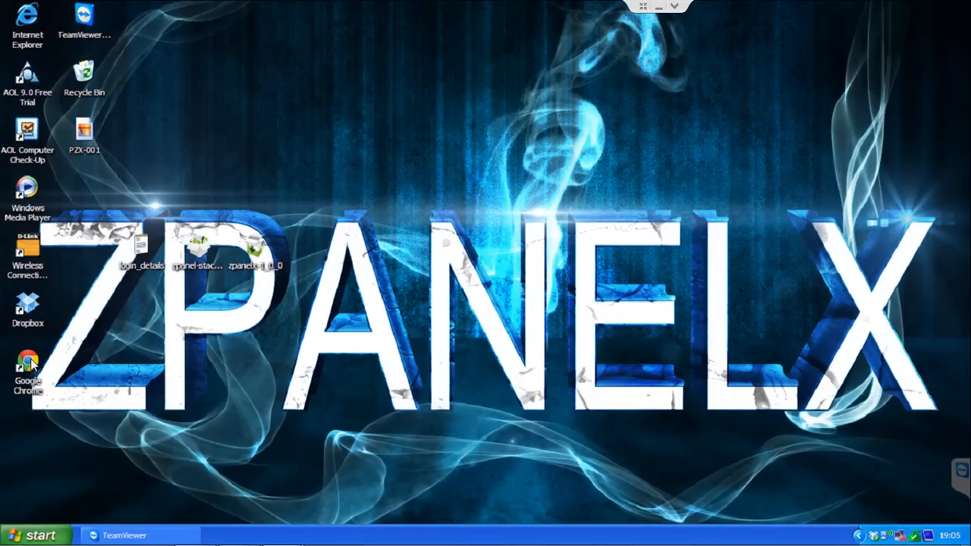
- Launch Chrome, load forums.zpanelcp.com and scroll down to the ZPanel Support Forums list
left_click(28, 364)
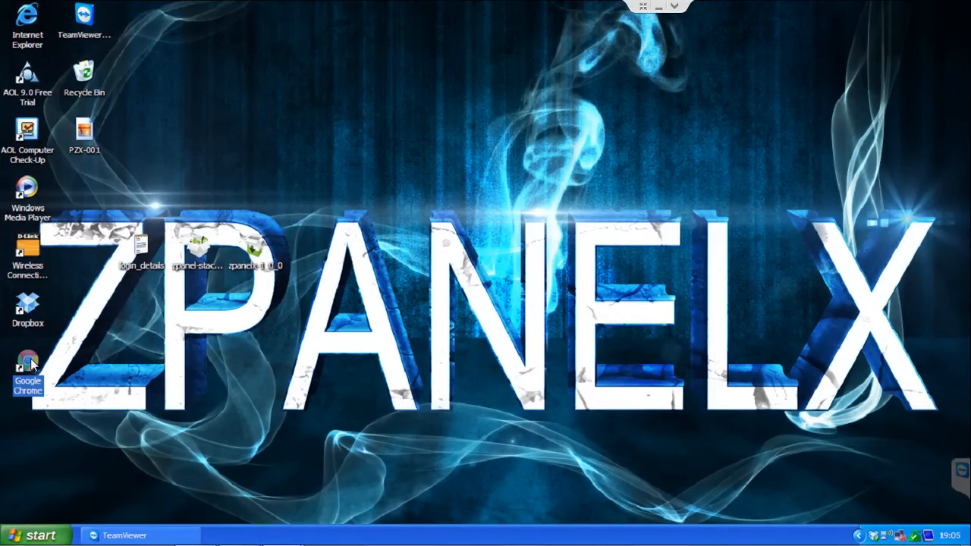
mouse_move(269, 311)
type("fo")
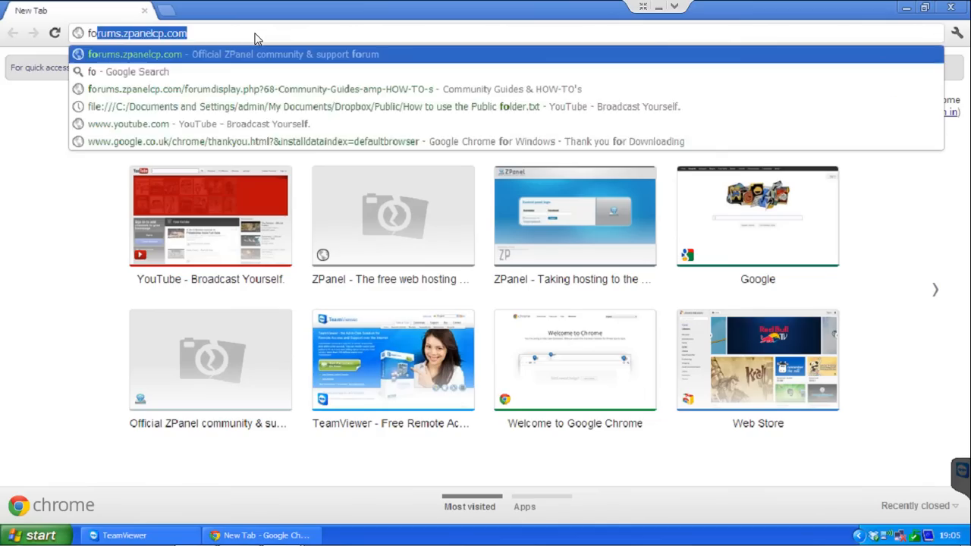
type("rums.zpanelcp.com")
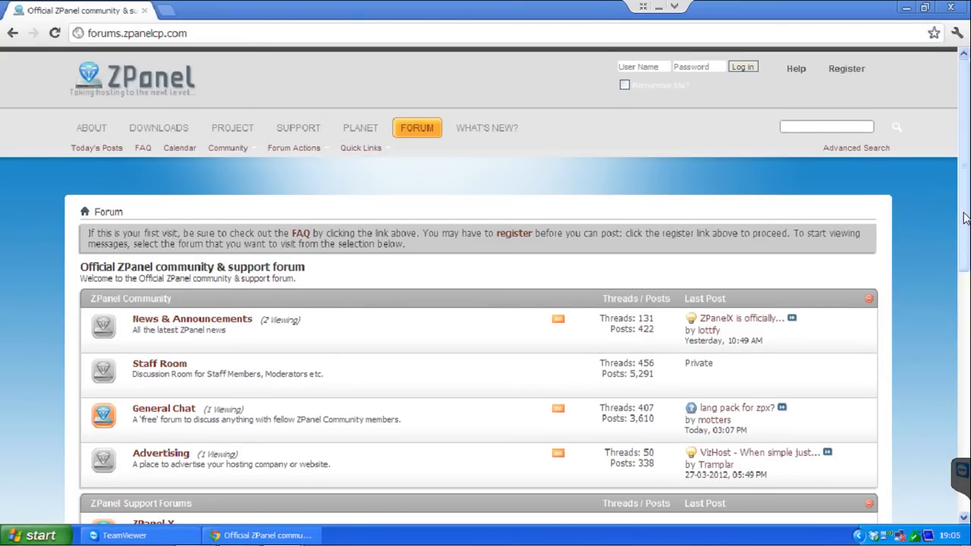
scroll("down", 3)
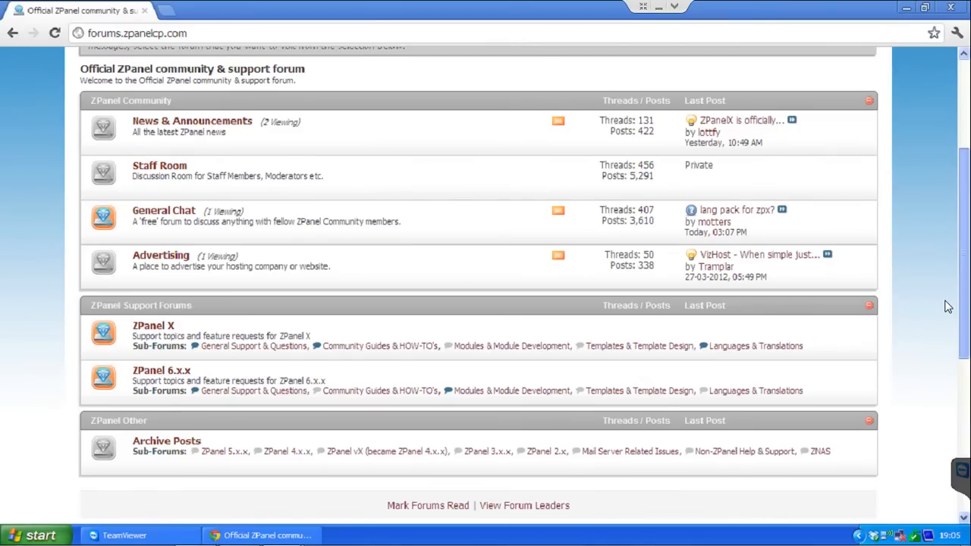
mouse_move(137, 365)
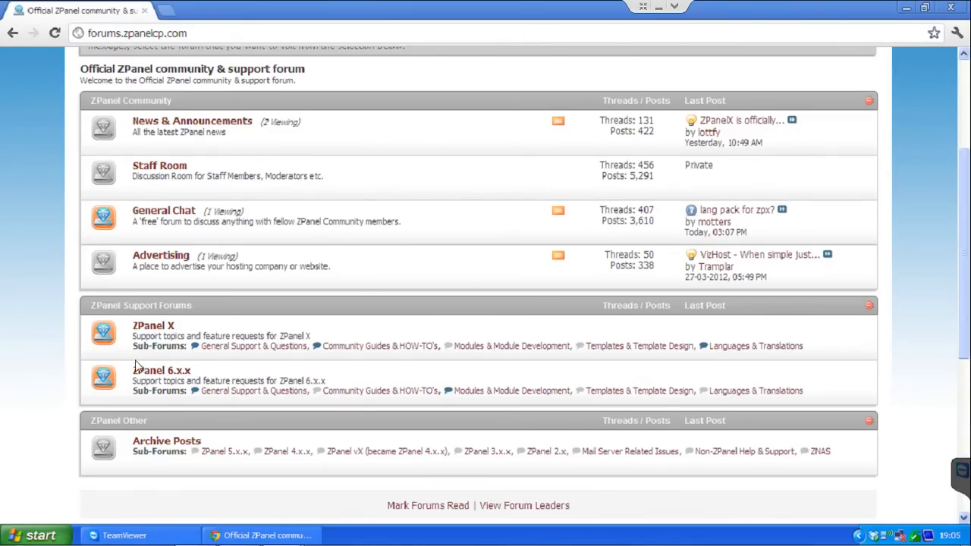
mouse_move(511, 346)
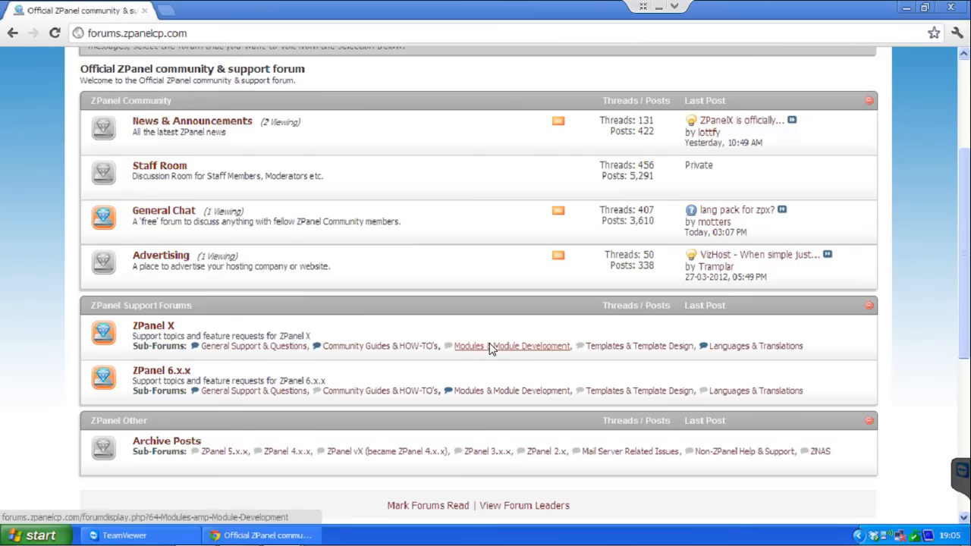
- Open the Modules & Module Development sub-forum and read Ballen's ZPanelX Modules thread
left_click(512, 345)
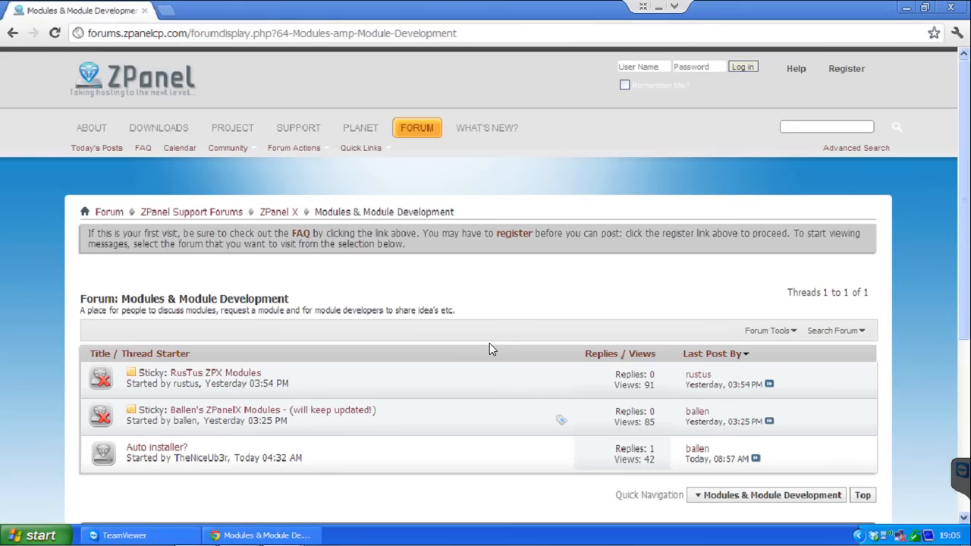
mouse_move(964, 293)
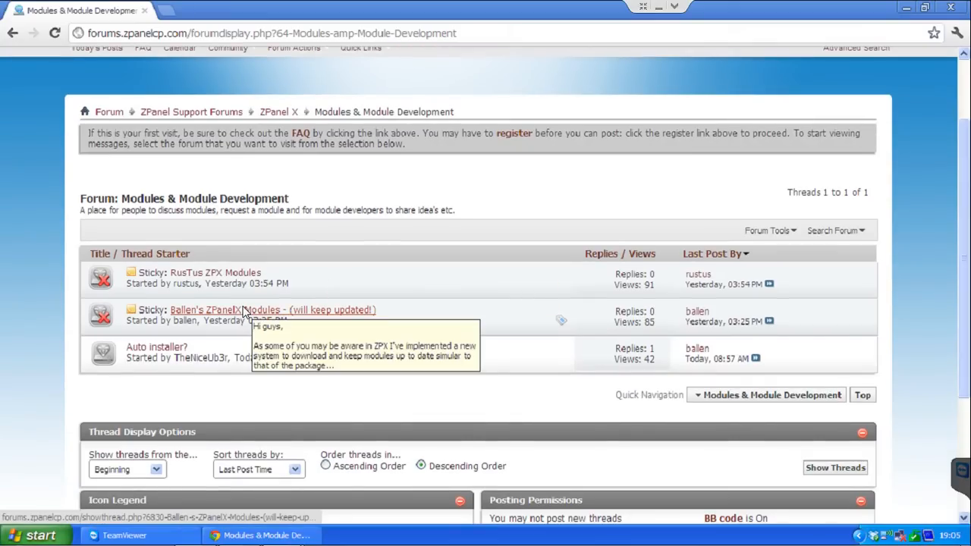
left_click(272, 309)
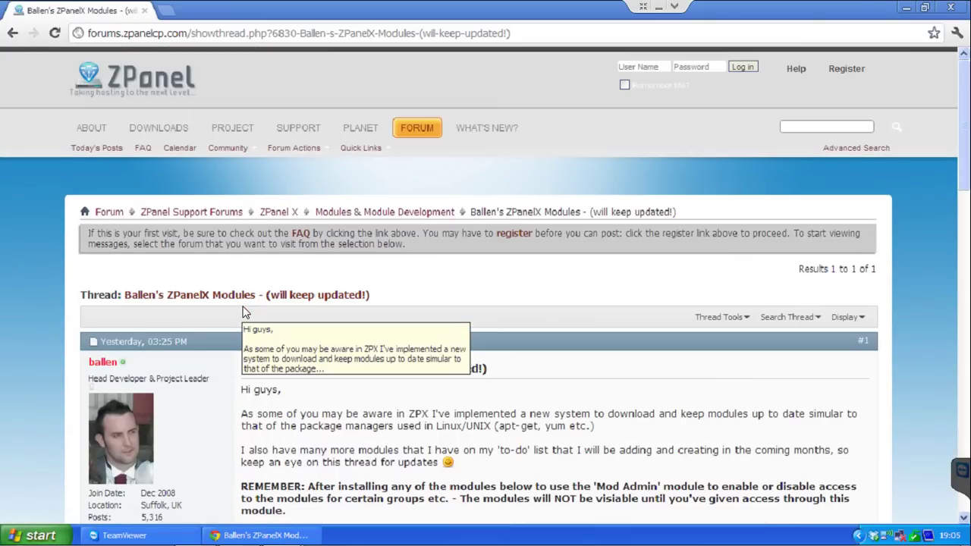
scroll("down", 3)
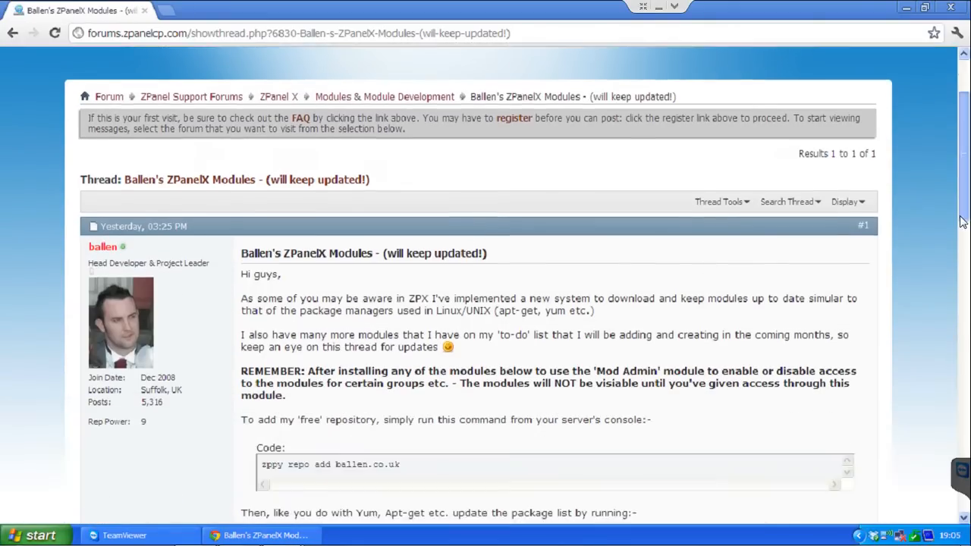
scroll("down", 3)
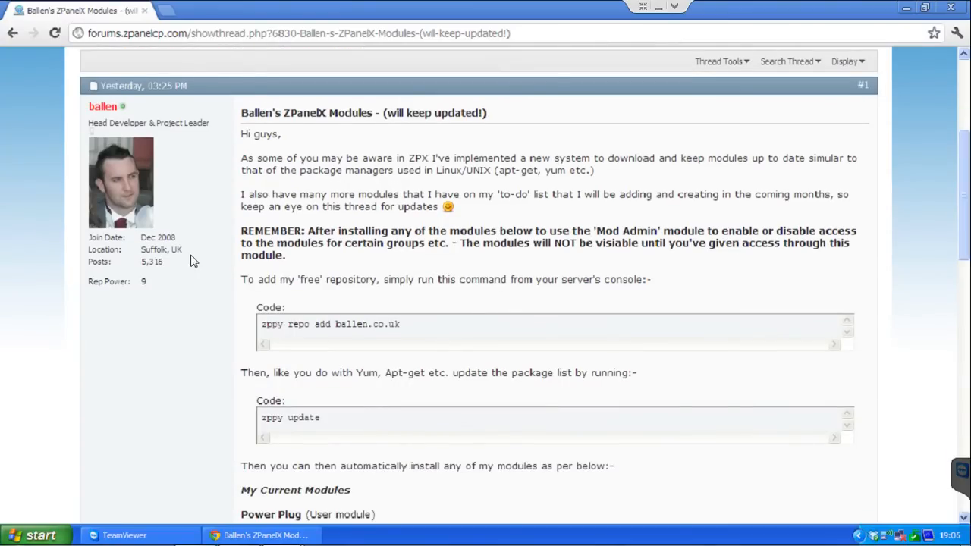
mouse_move(343, 332)
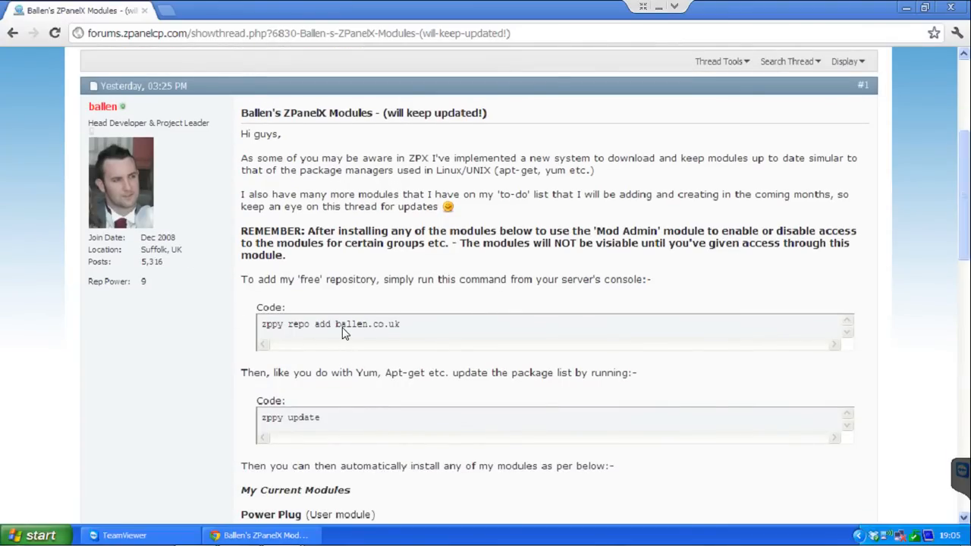
mouse_move(963, 220)
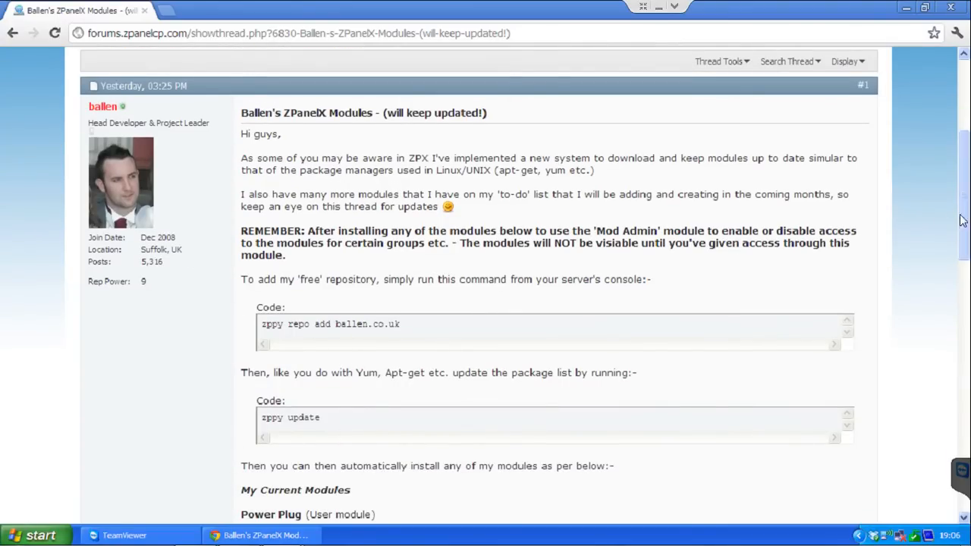
scroll("down", 3)
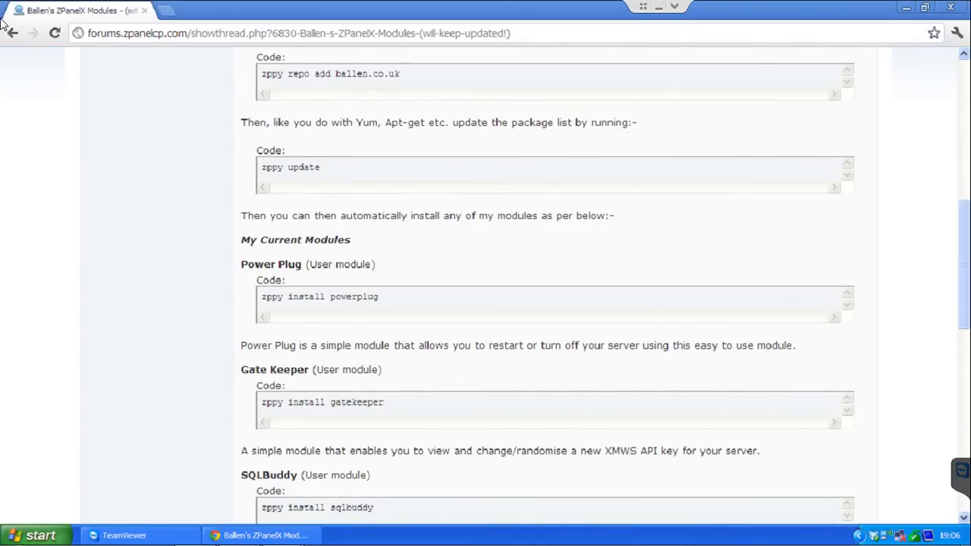
- Return to the thread list and open the RusTus ZPX Modules sticky thread
left_click(12, 33)
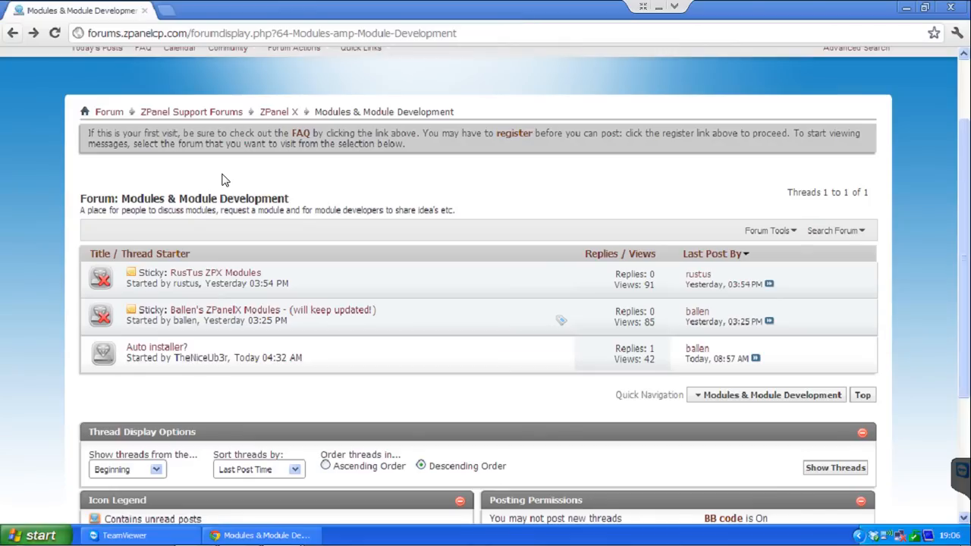
mouse_move(187, 317)
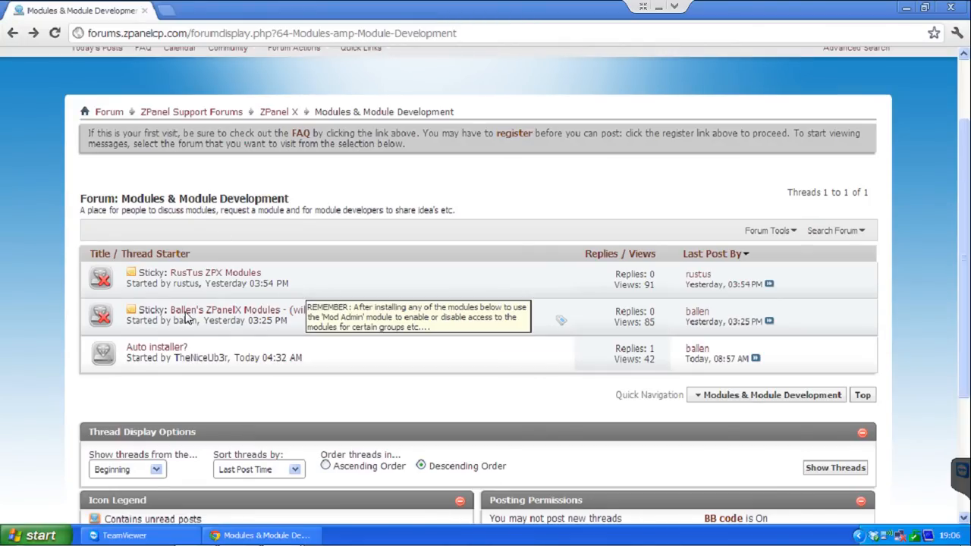
mouse_move(246, 287)
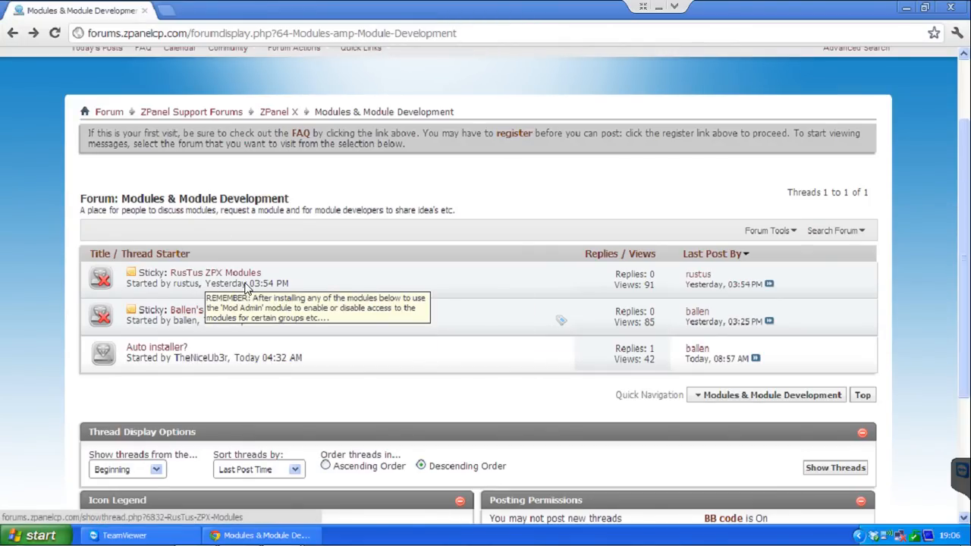
mouse_move(203, 322)
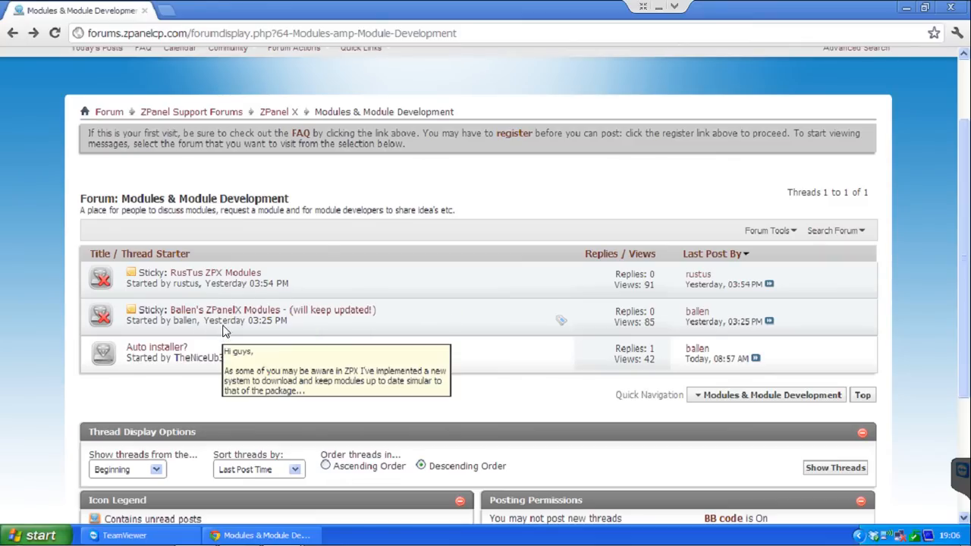
mouse_move(215, 272)
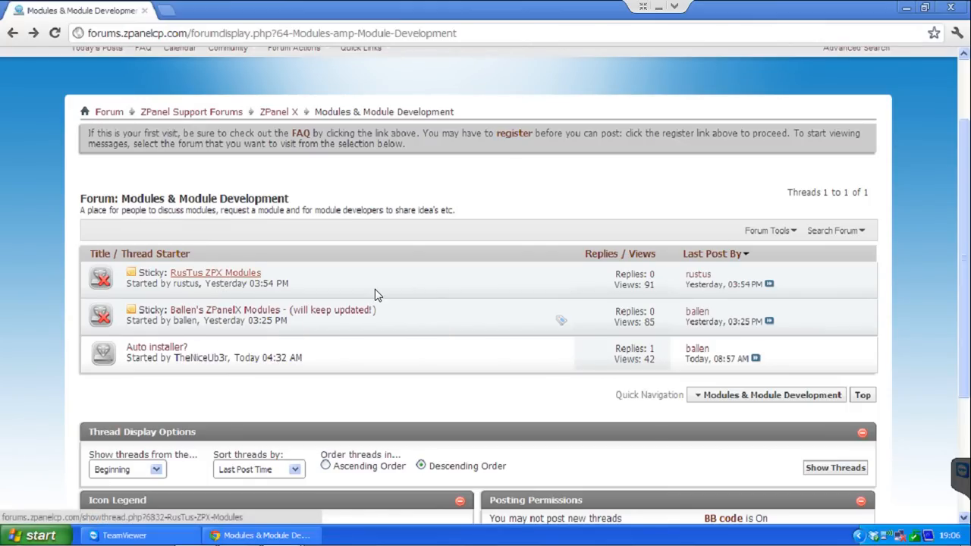
left_click(214, 272)
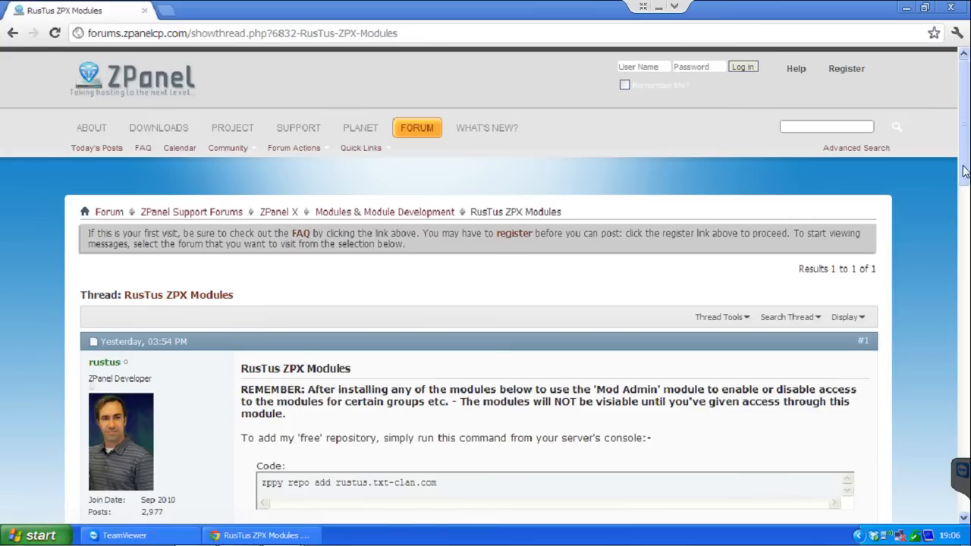
scroll("down", 3)
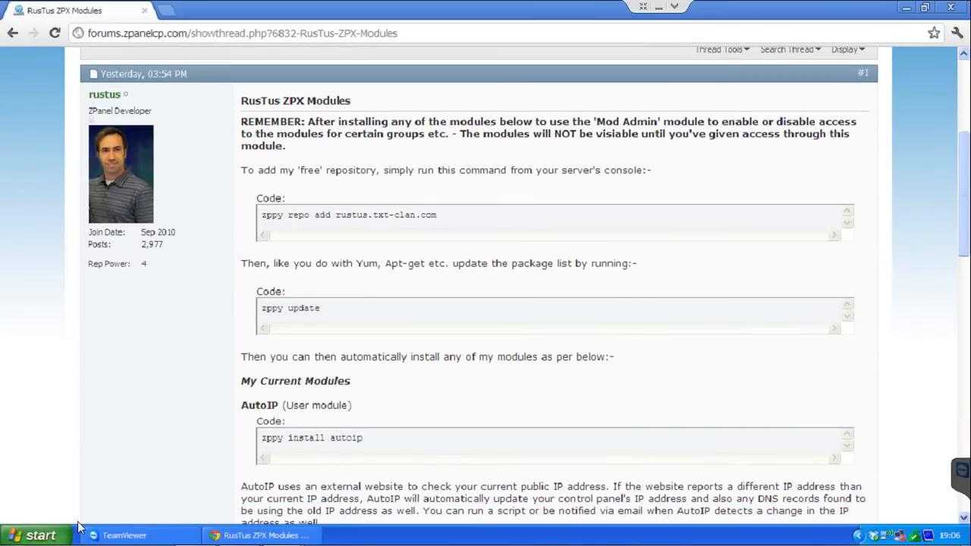
- Launch cmd through the Start menu's Run dialog
left_click(38, 534)
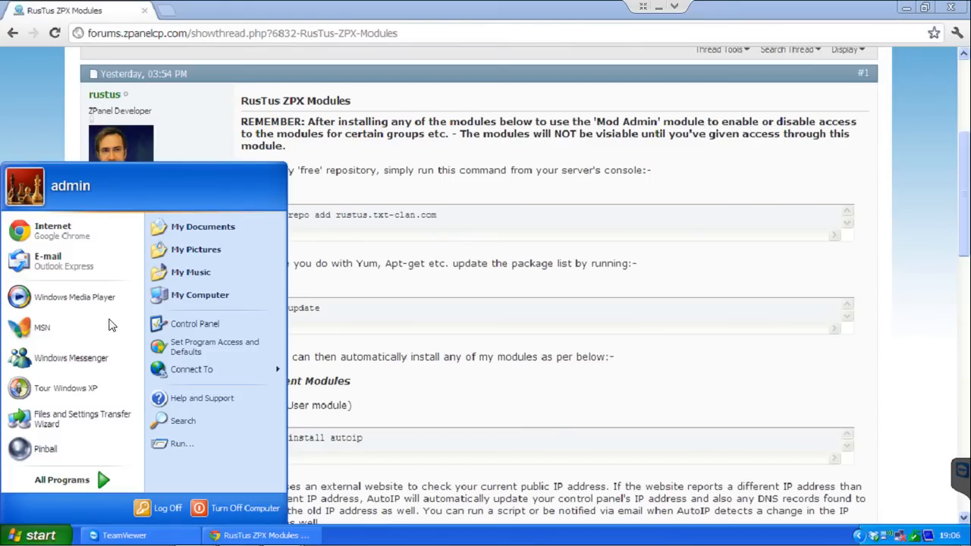
left_click(181, 443)
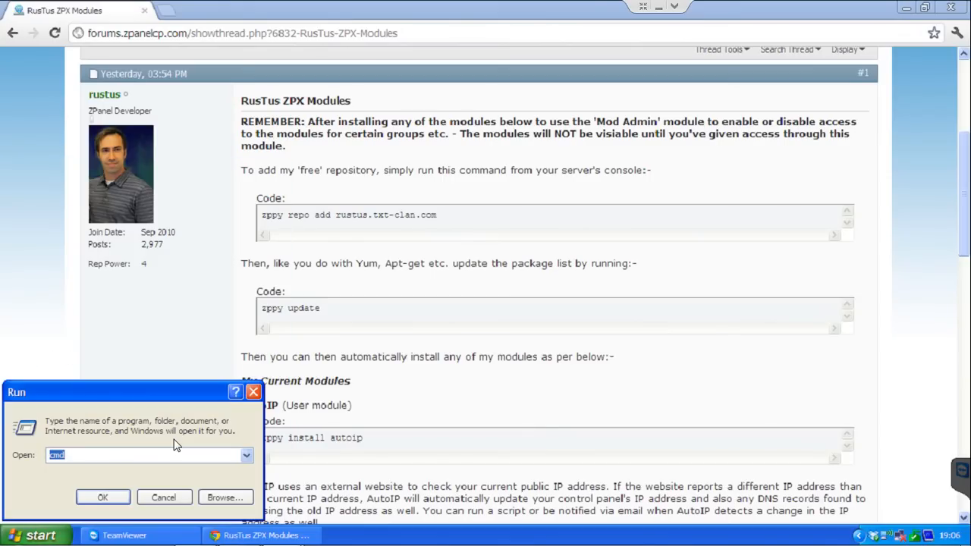
left_click(164, 497)
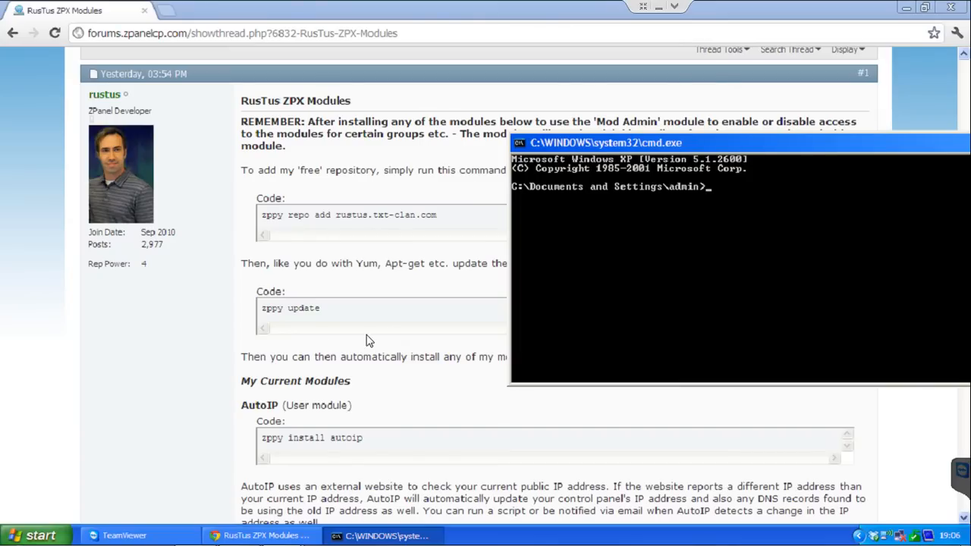
mouse_move(637, 237)
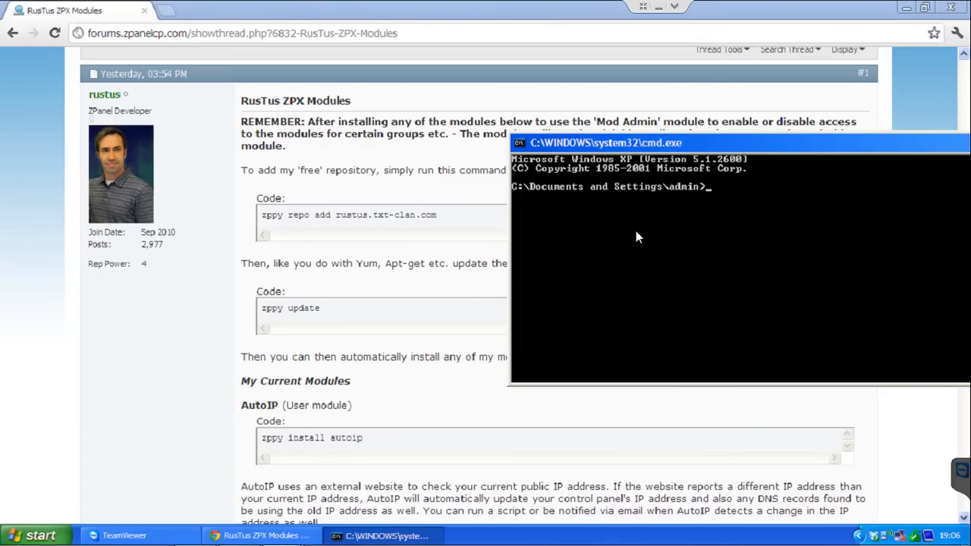
- From C:\zpanel, add the rustus.txt-clan.com zppy repository and run zppy update
type("cd\\zpanel")
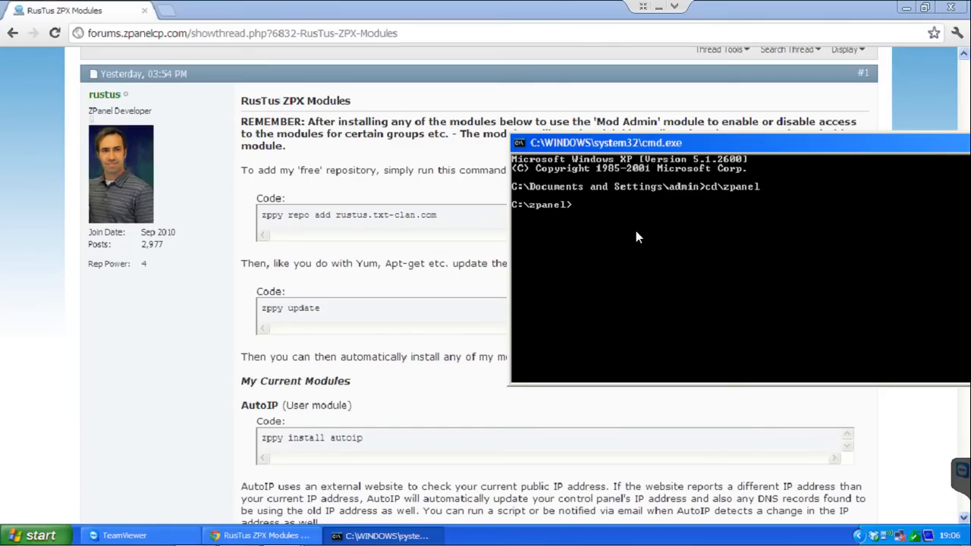
type("zppy repo")
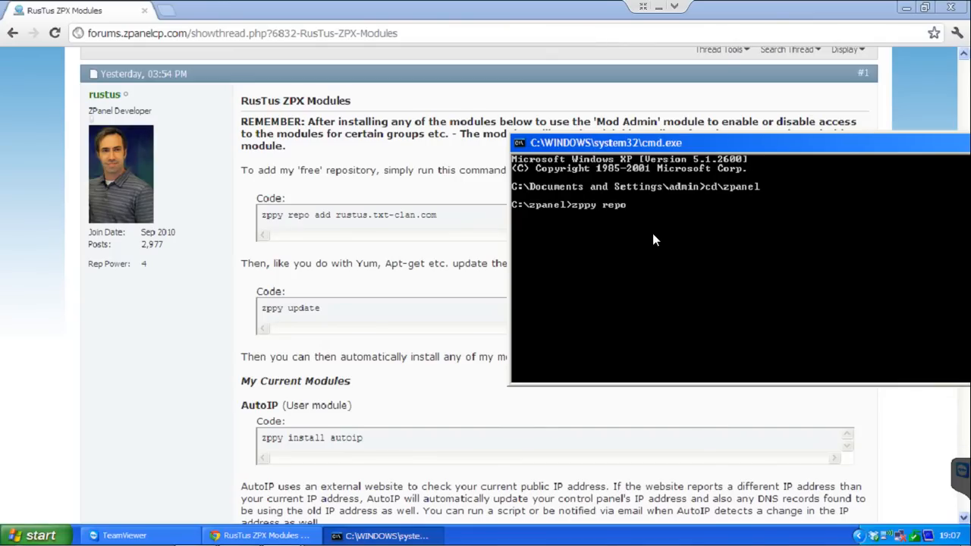
type("add")
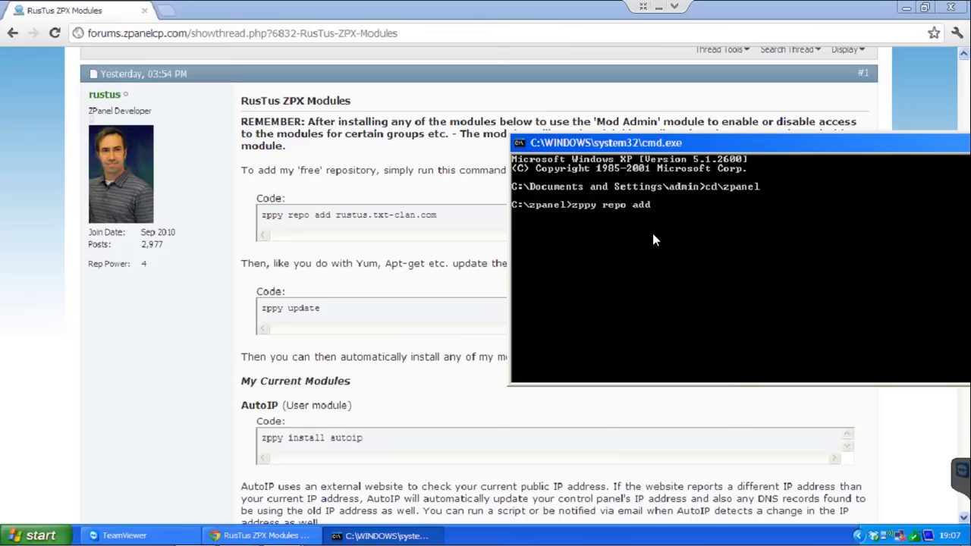
type("rustus")
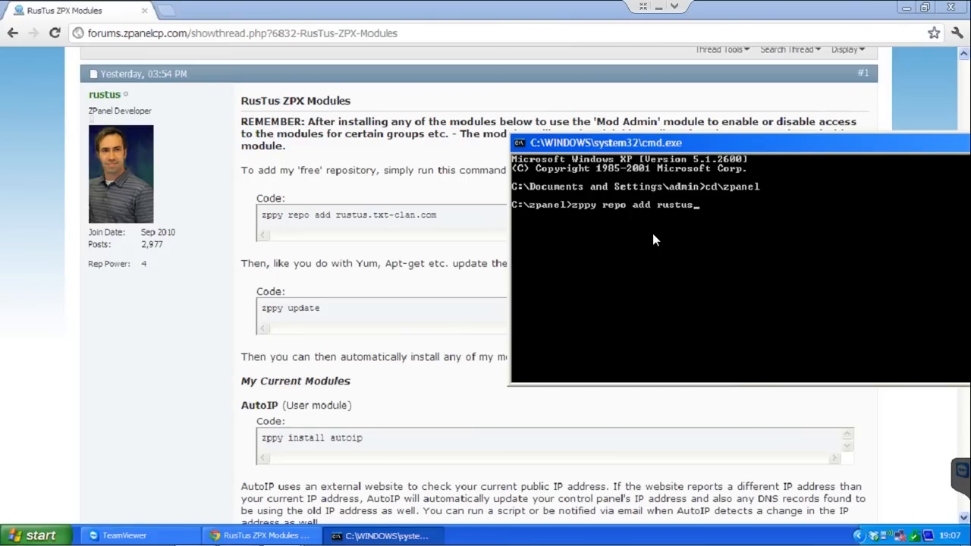
type(".txt")
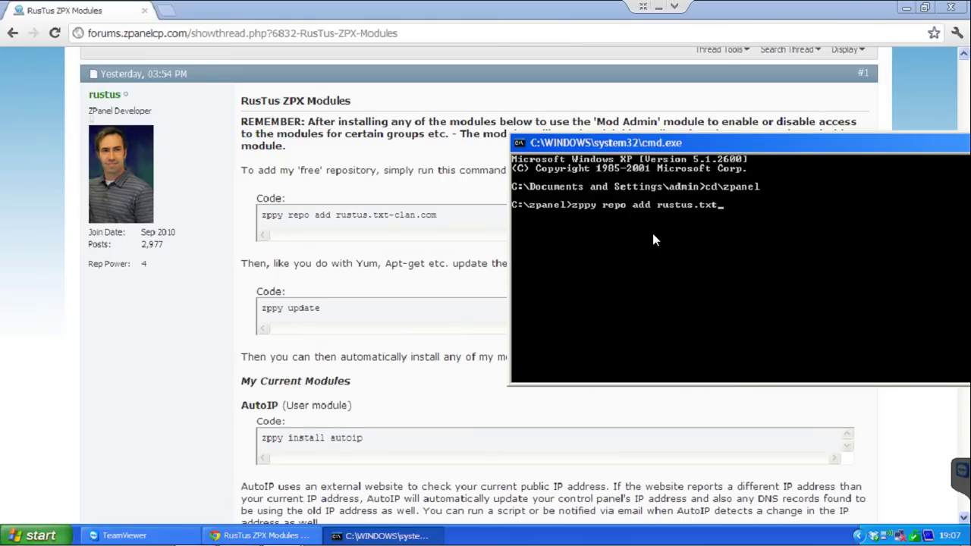
type("-clan")
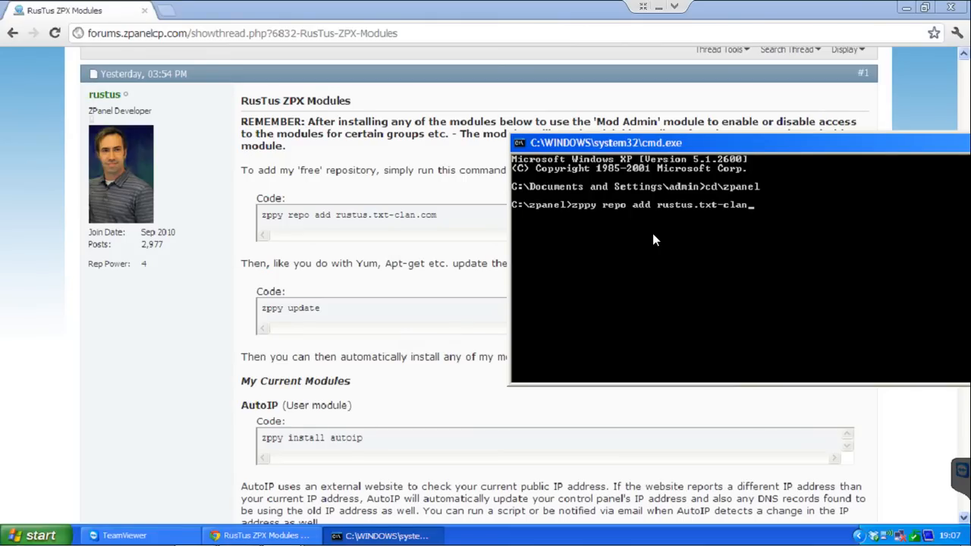
type(".com")
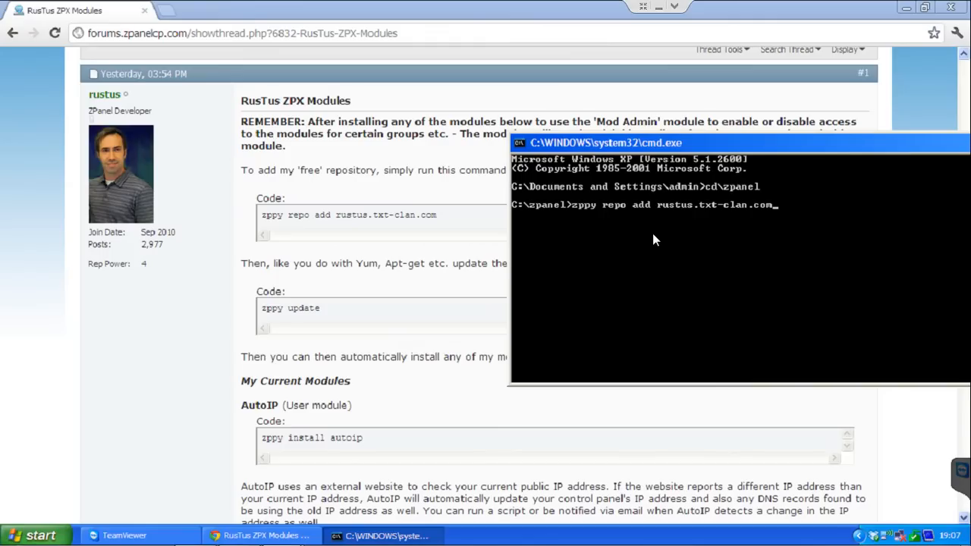
key("Return")
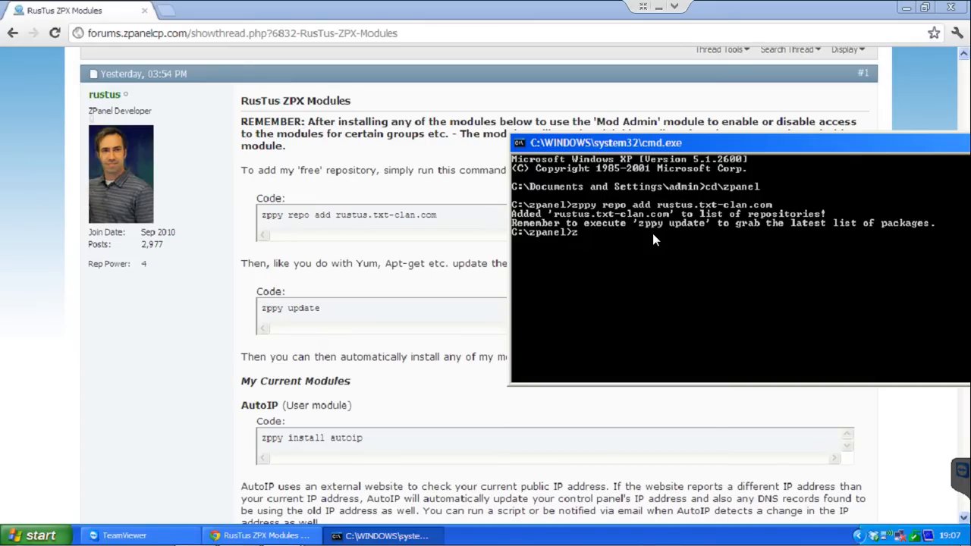
type("zppy u")
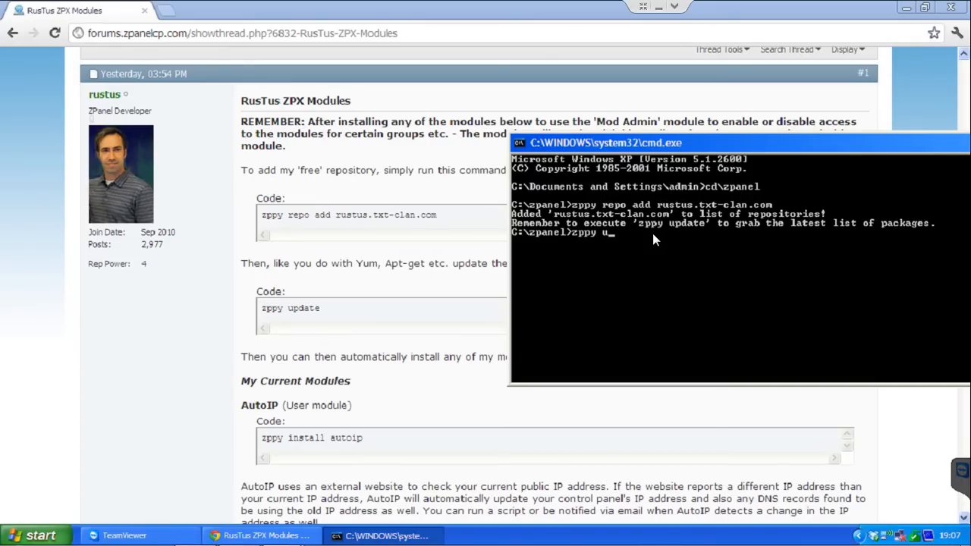
type("pdate")
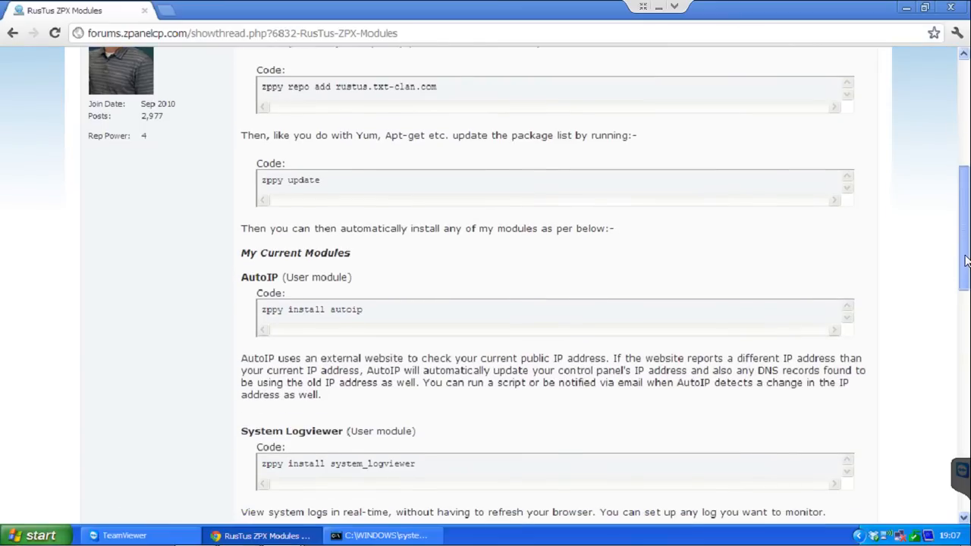
- Select the 'zppy install ftp_browser' command under FTP Browser and switch back to cmd
scroll("down", 3)
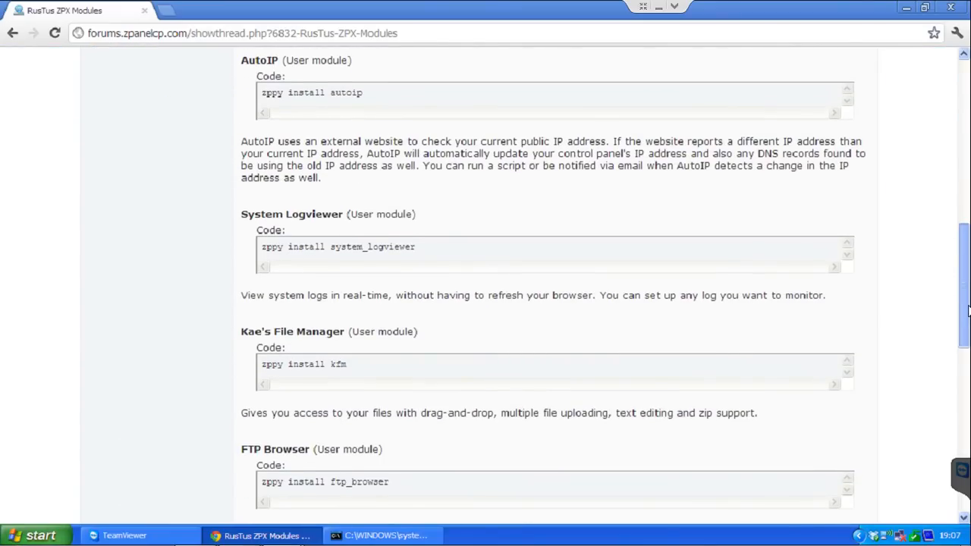
scroll("down", 3)
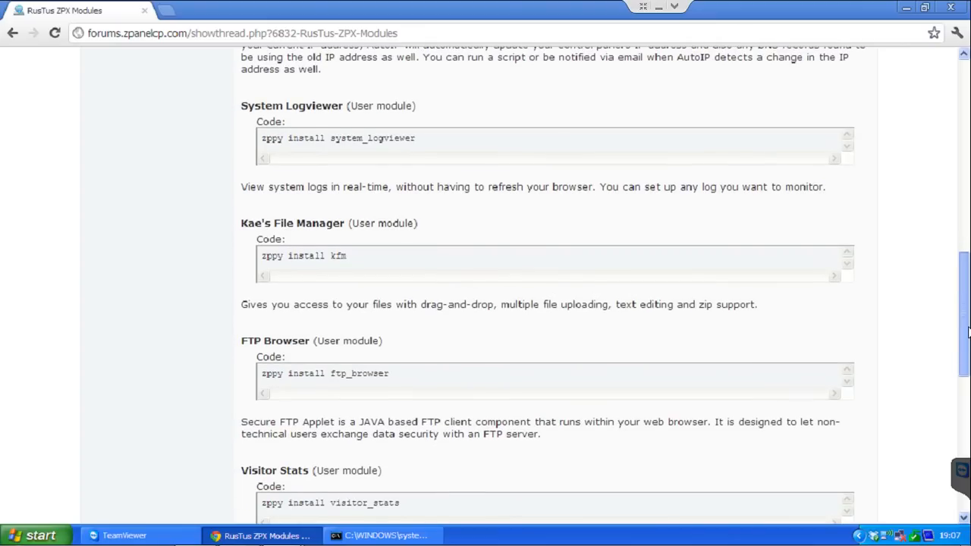
scroll("up", 3)
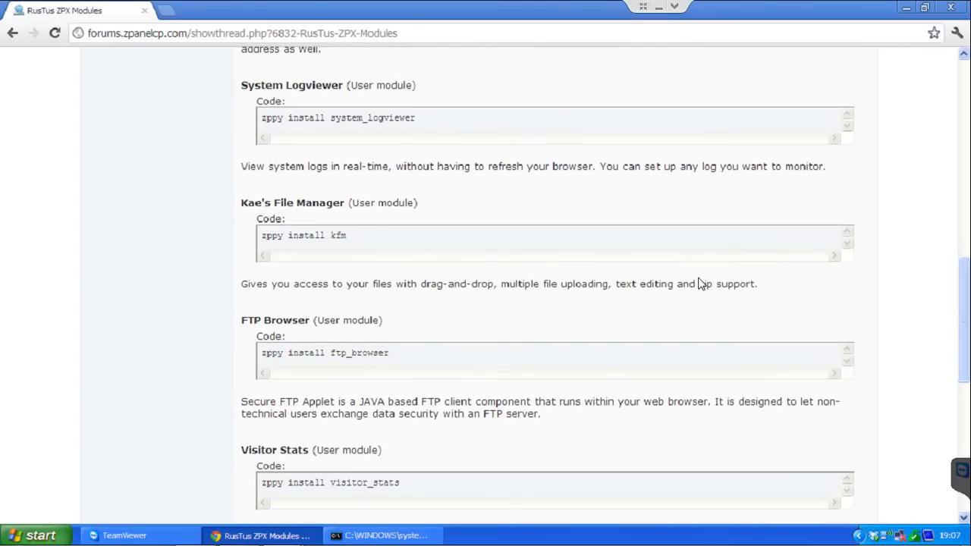
double_click(375, 352)
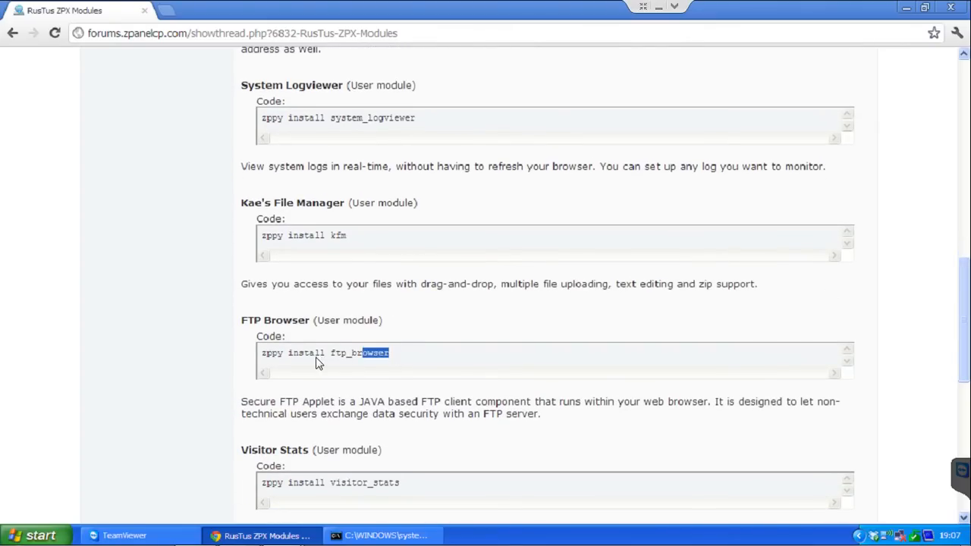
triple_click(325, 352)
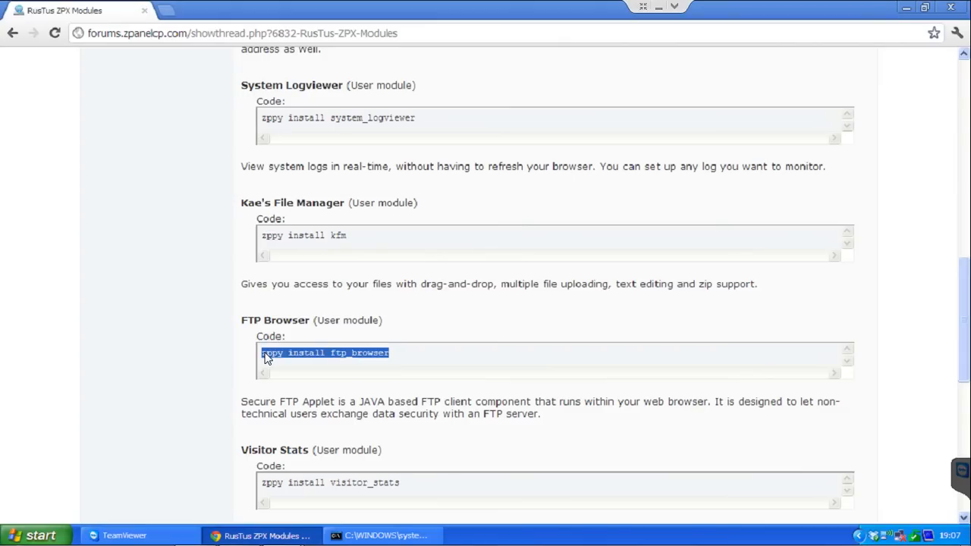
mouse_move(297, 370)
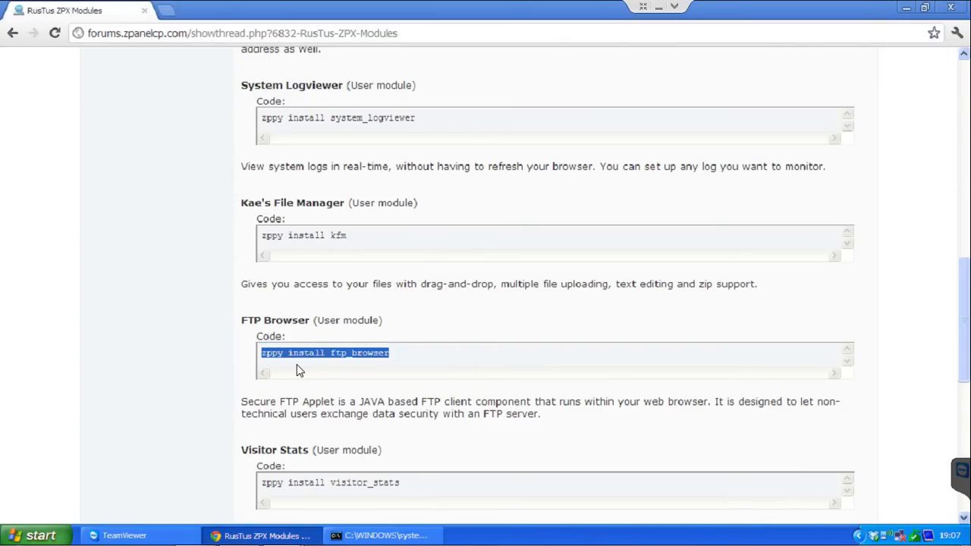
left_click(382, 536)
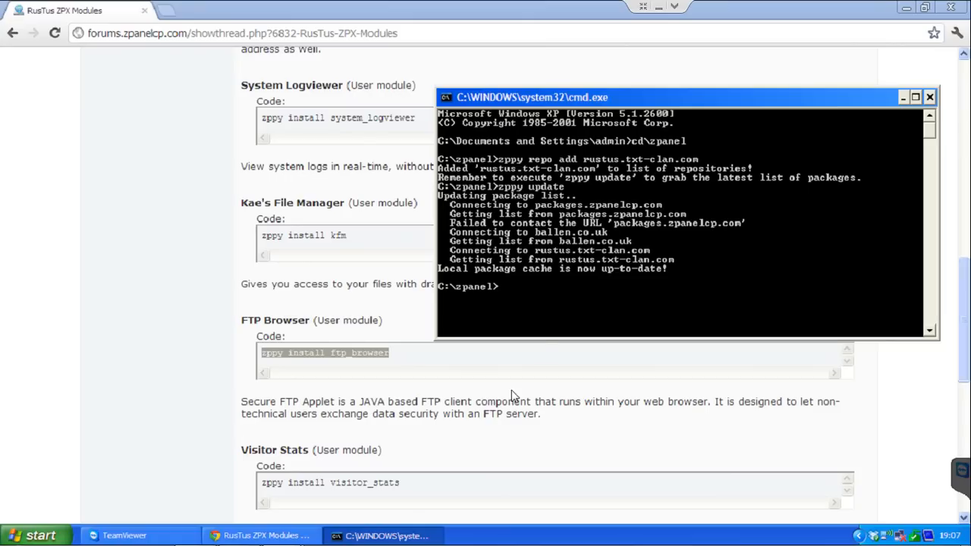
- Clear the prompt line and run 'zppy install ftp_browser' to start downloading the module
type("^U")
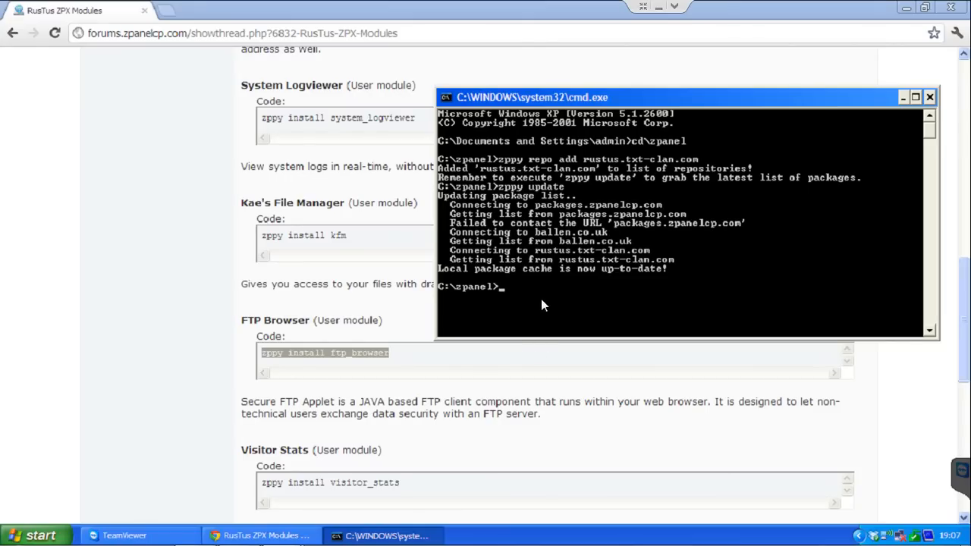
type("zppy")
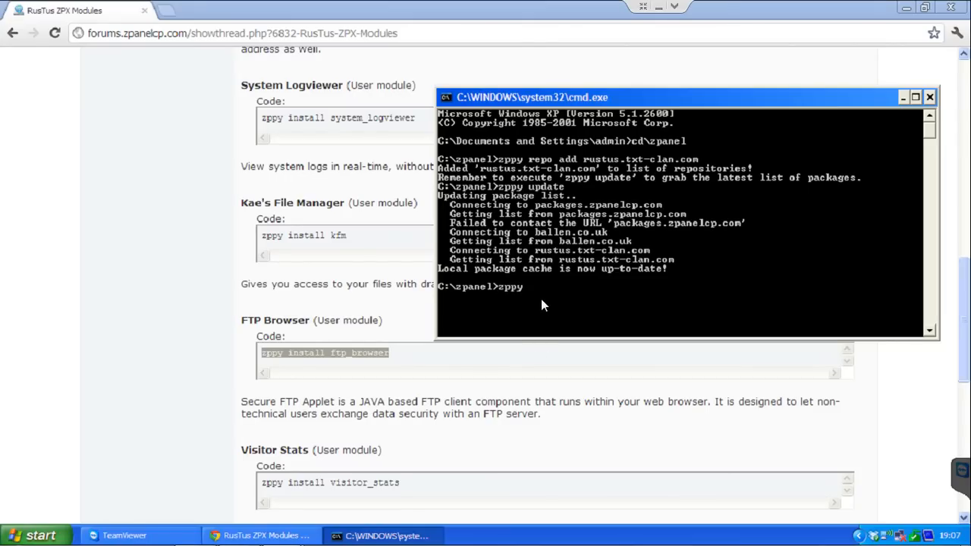
type("instal")
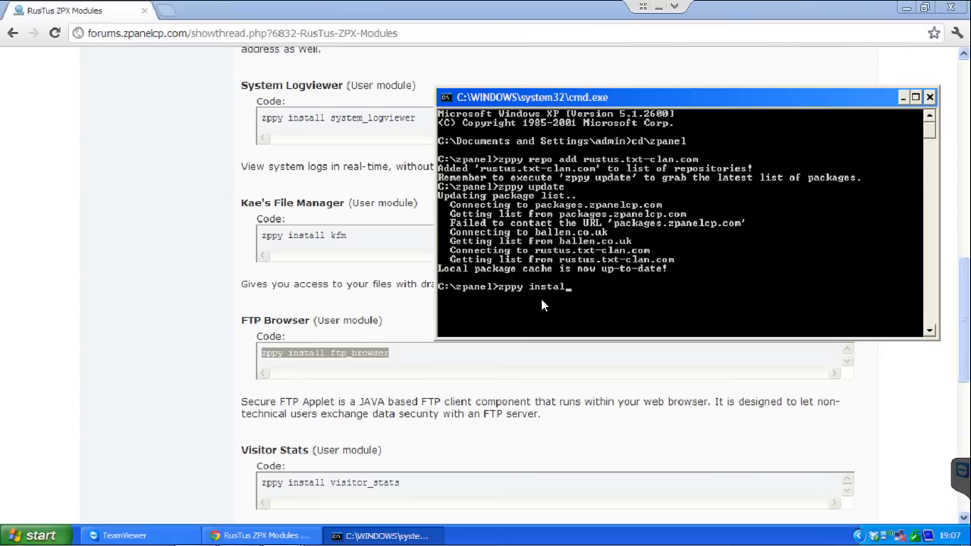
type("ft")
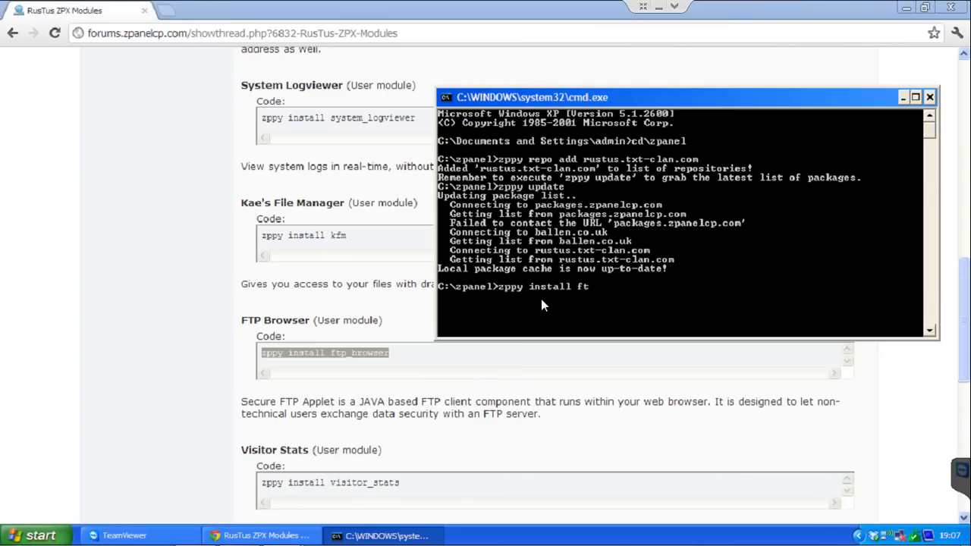
type("p")
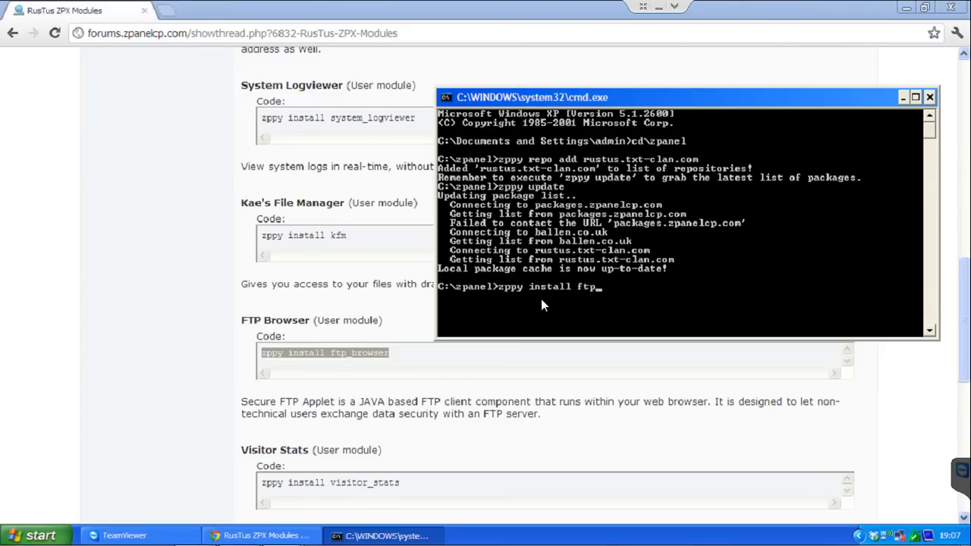
type("brow")
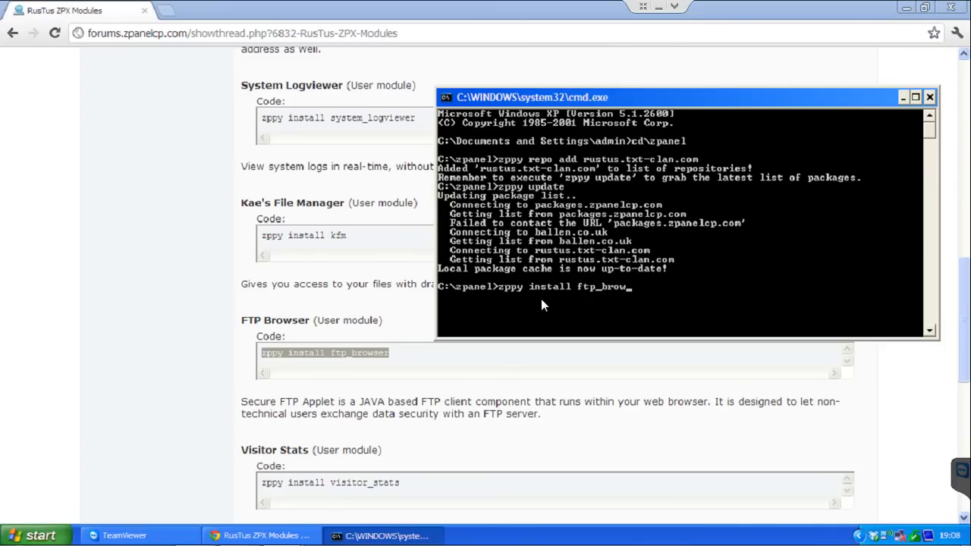
key("Return")
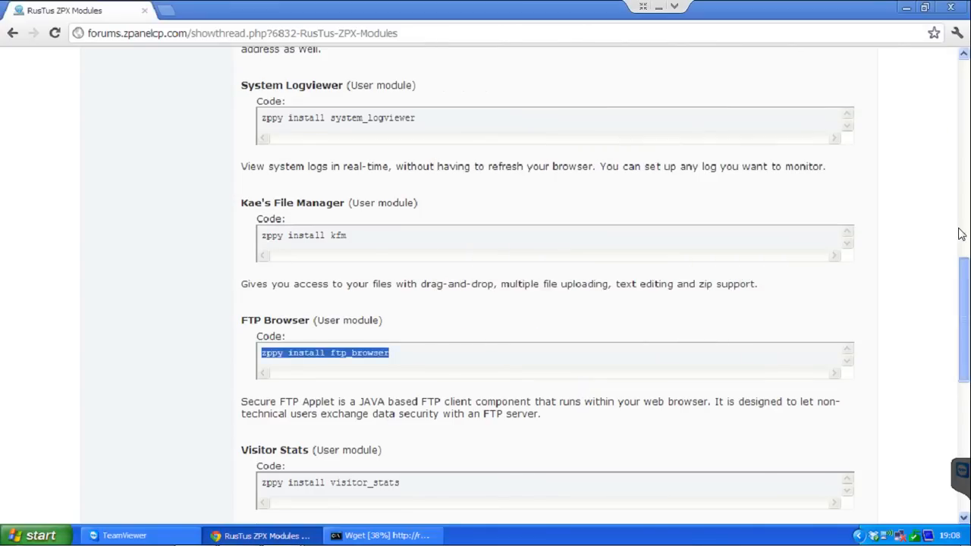
- Log into cp.zpanel.tk in a new Chrome tab, then bring the Wget download forward
scroll("up", 3)
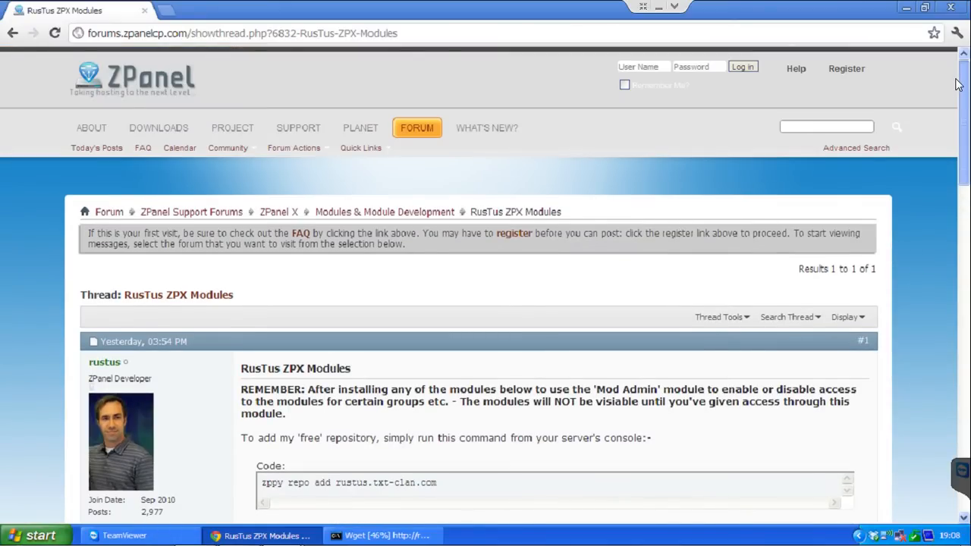
mouse_move(327, 21)
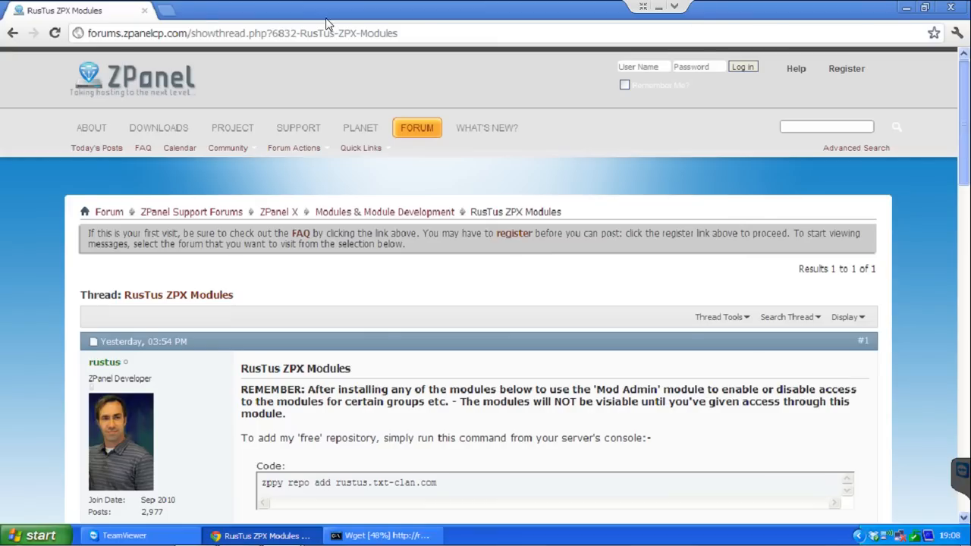
left_click(311, 10)
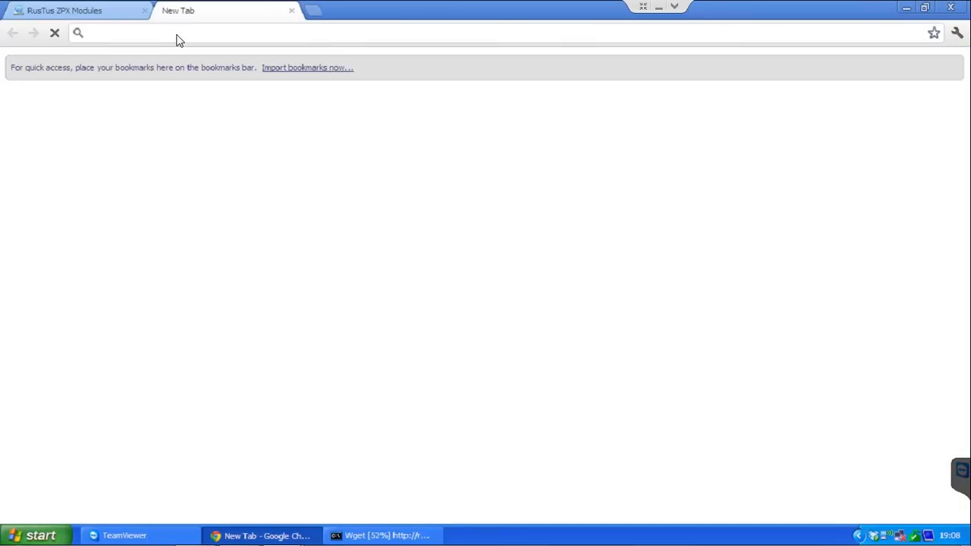
type("cp.zpanel.tk")
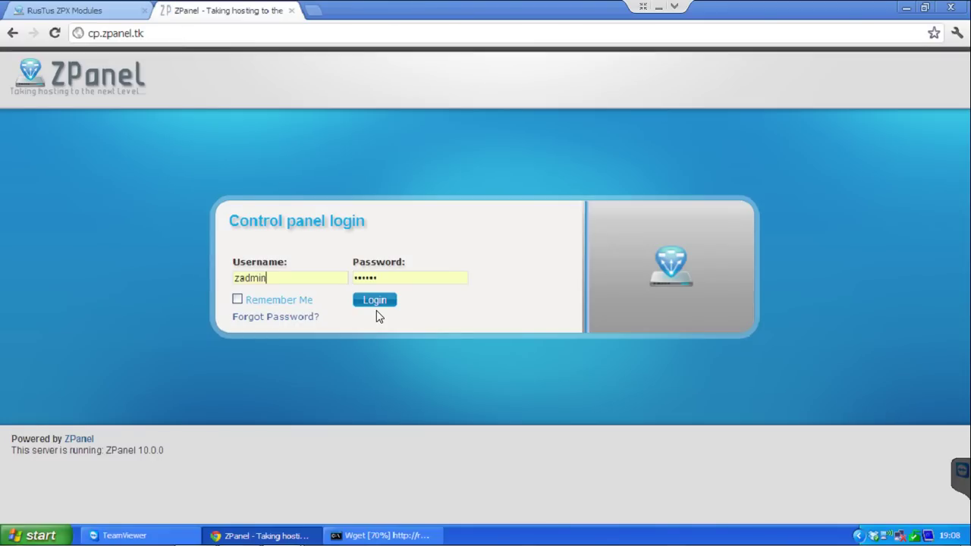
left_click(373, 299)
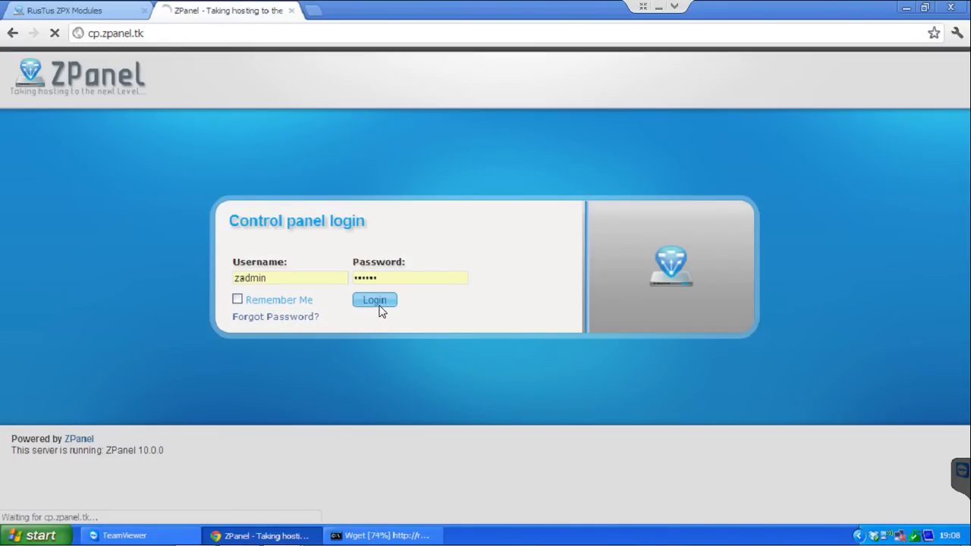
mouse_move(382, 534)
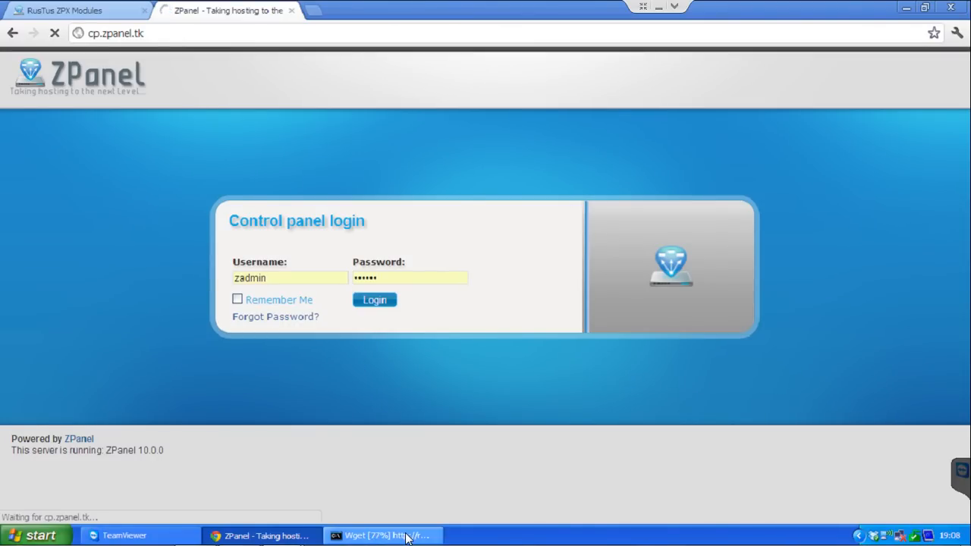
left_click(382, 535)
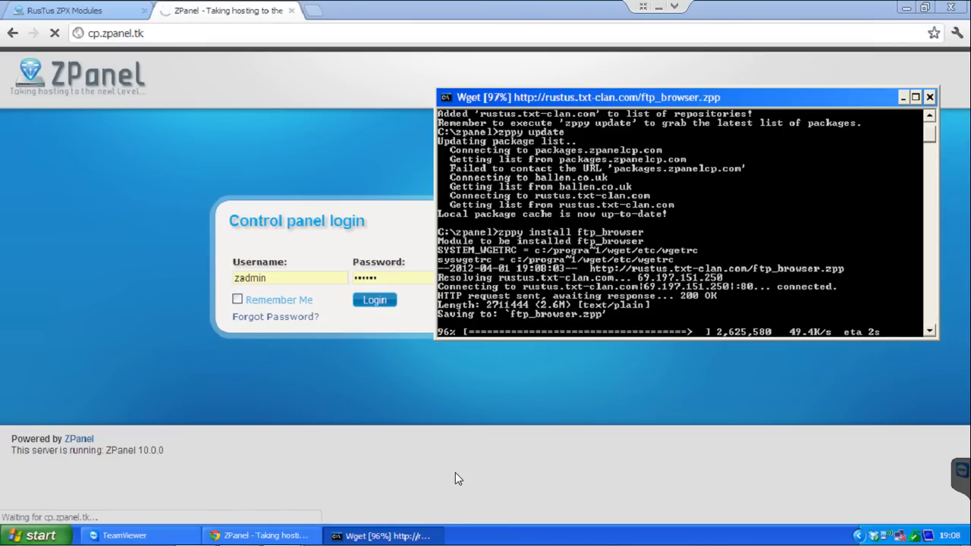
- Resubmit the ZPanel login while ftp_browser finishes installing
left_click(373, 299)
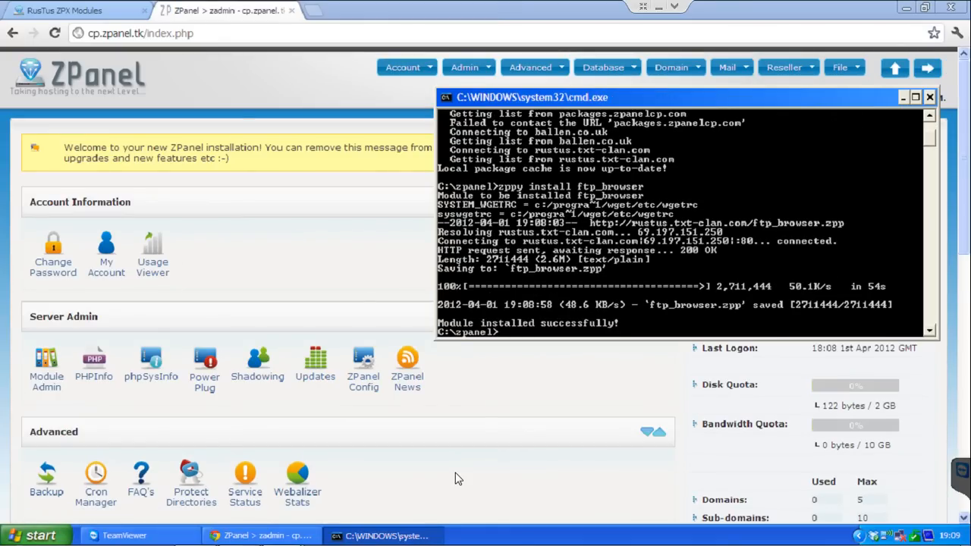
mouse_move(420, 317)
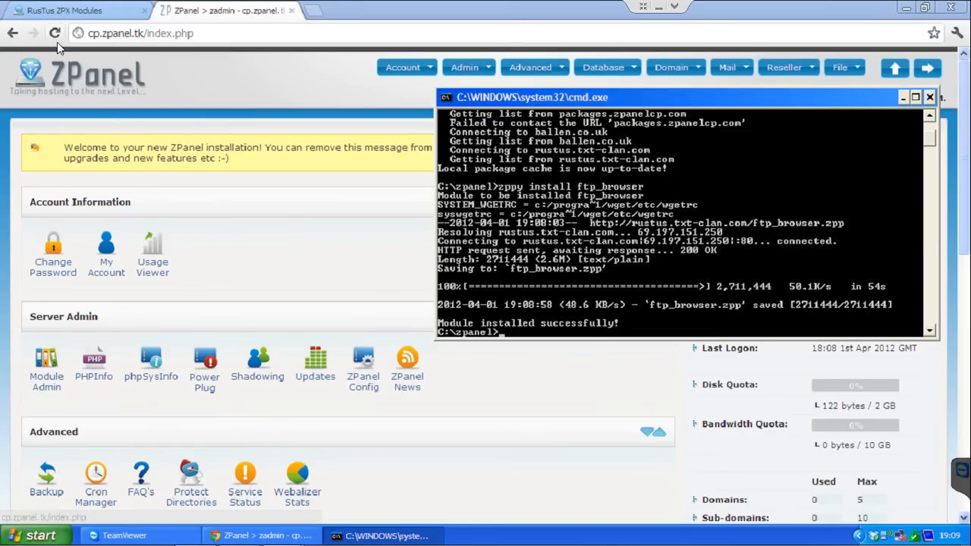
- Reload the control panel, confirm form resubmission, and open Module Admin
left_click(54, 33)
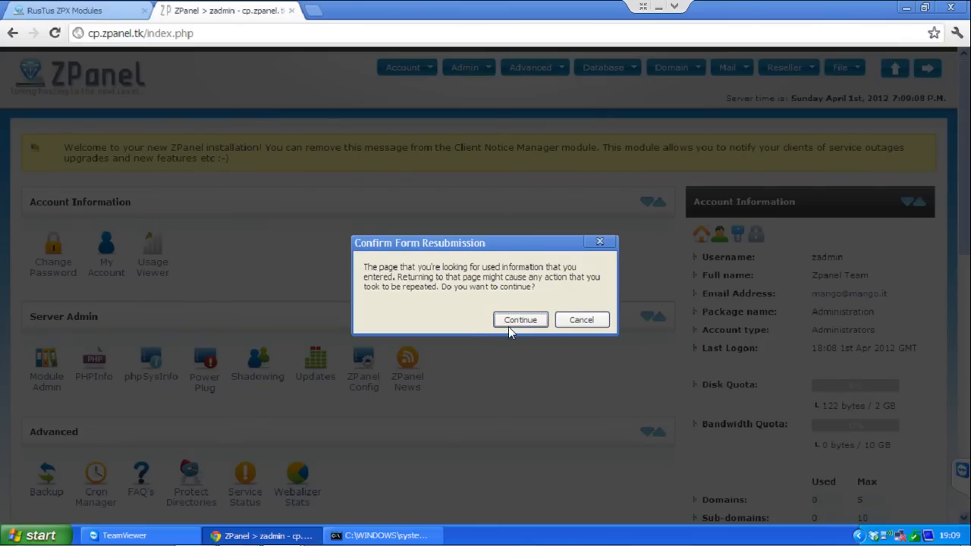
left_click(520, 319)
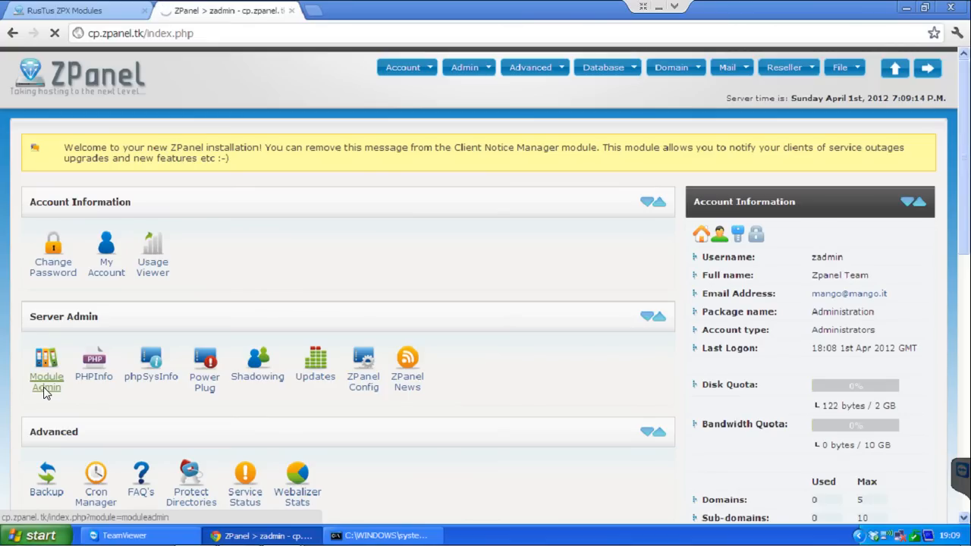
left_click(46, 382)
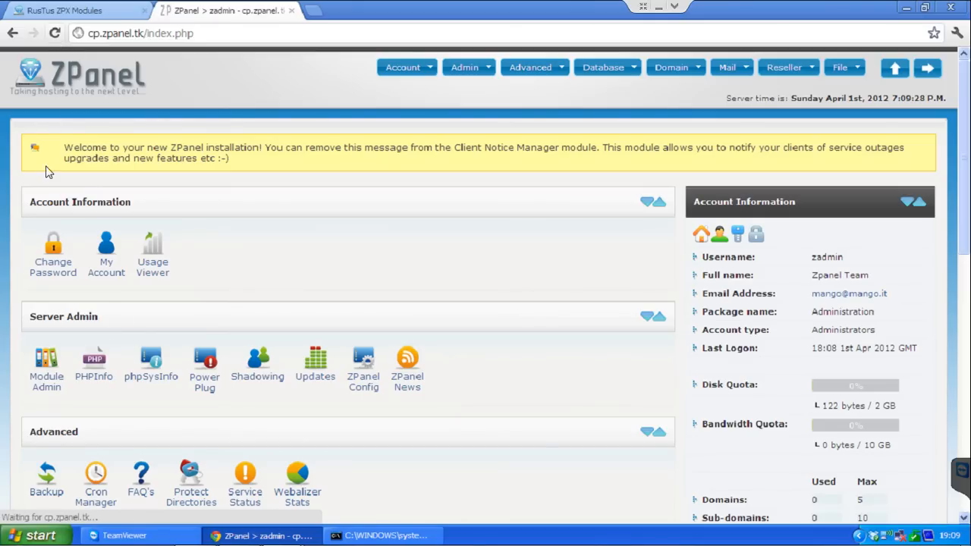
left_click(47, 377)
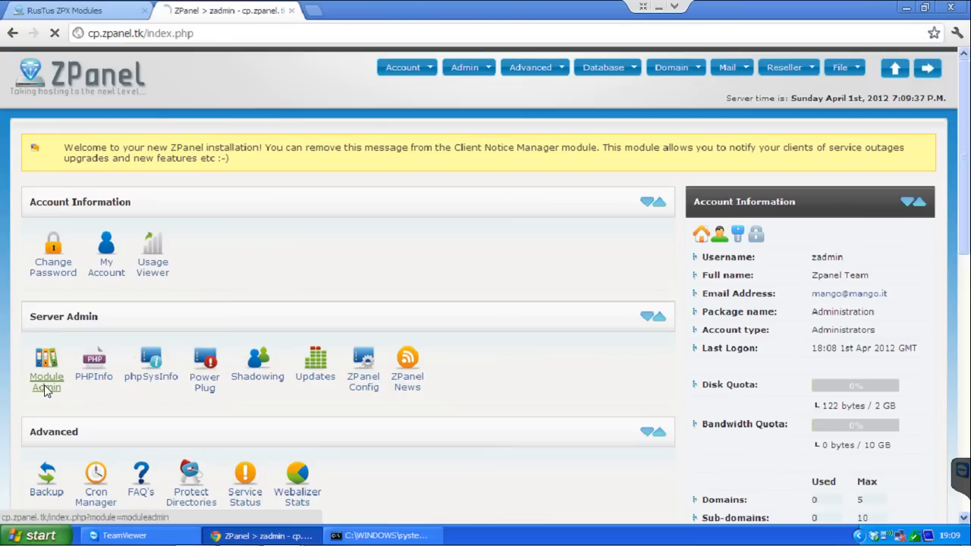
left_click(46, 382)
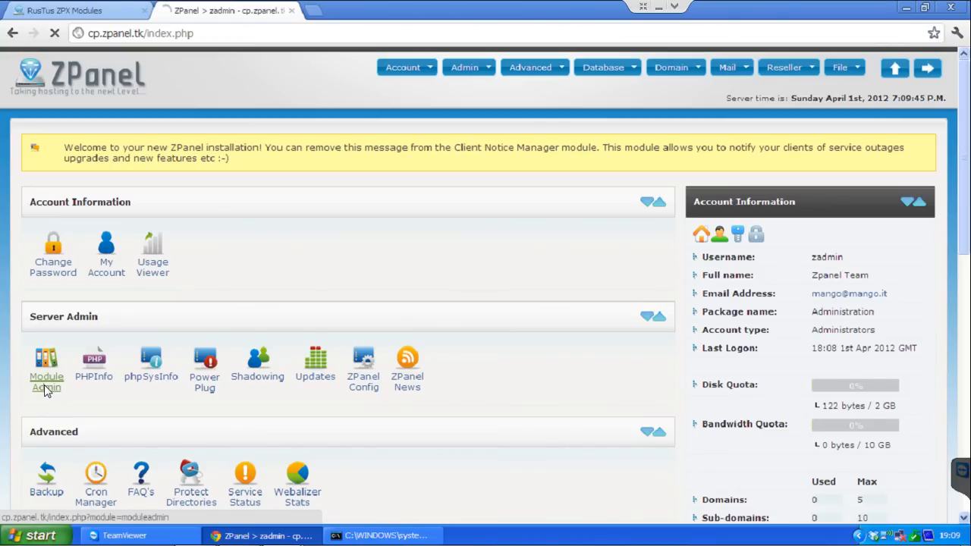
- Close the forum thread tab and command prompt, reopen Module Admin, and add a new tab
left_click(76, 10)
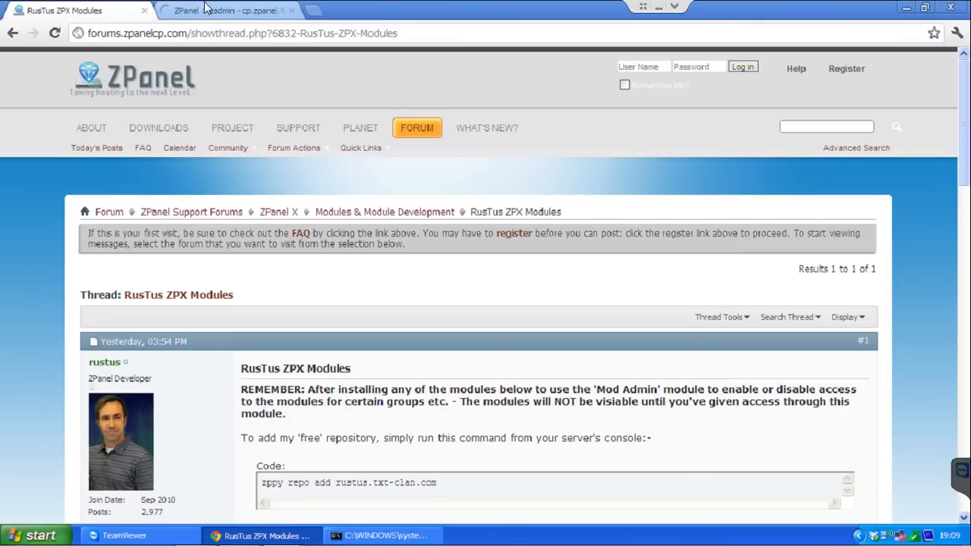
left_click(227, 10)
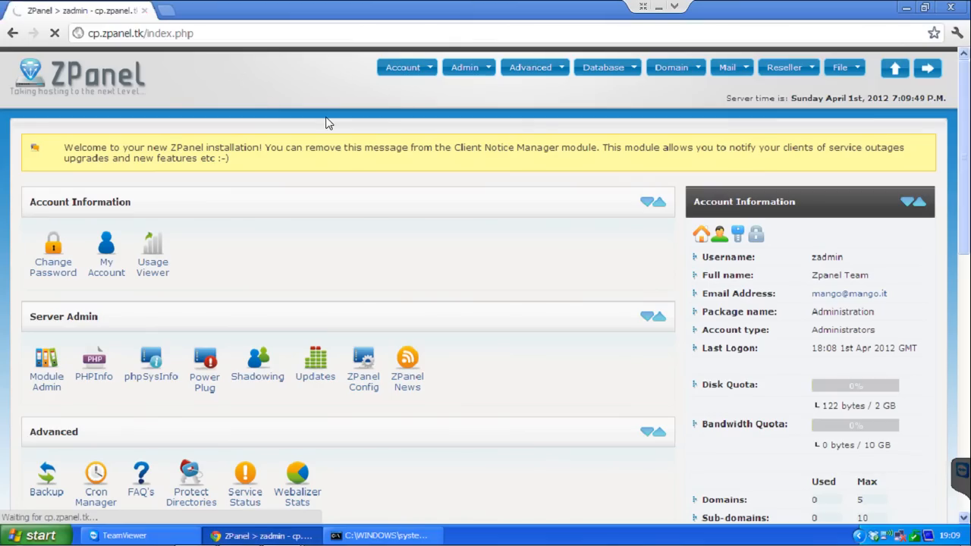
mouse_move(144, 322)
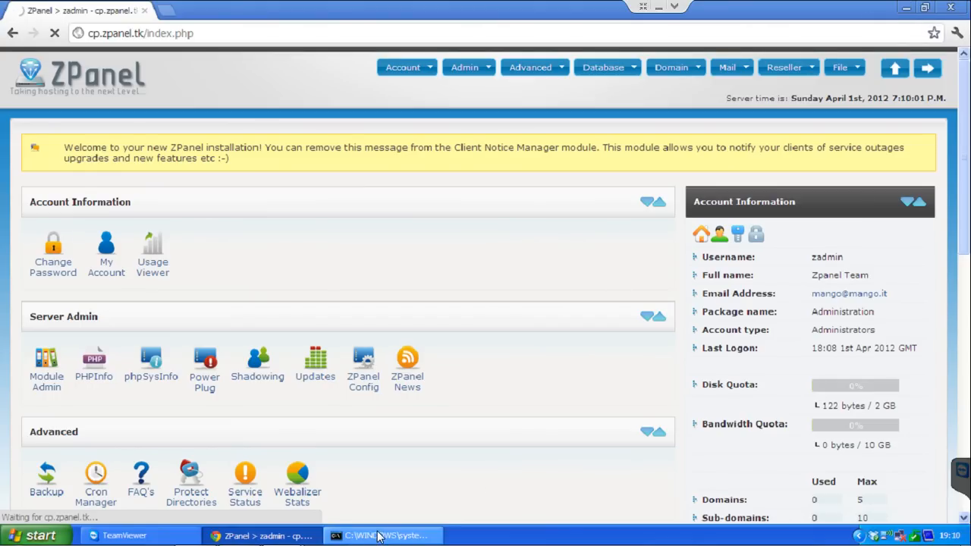
left_click(383, 536)
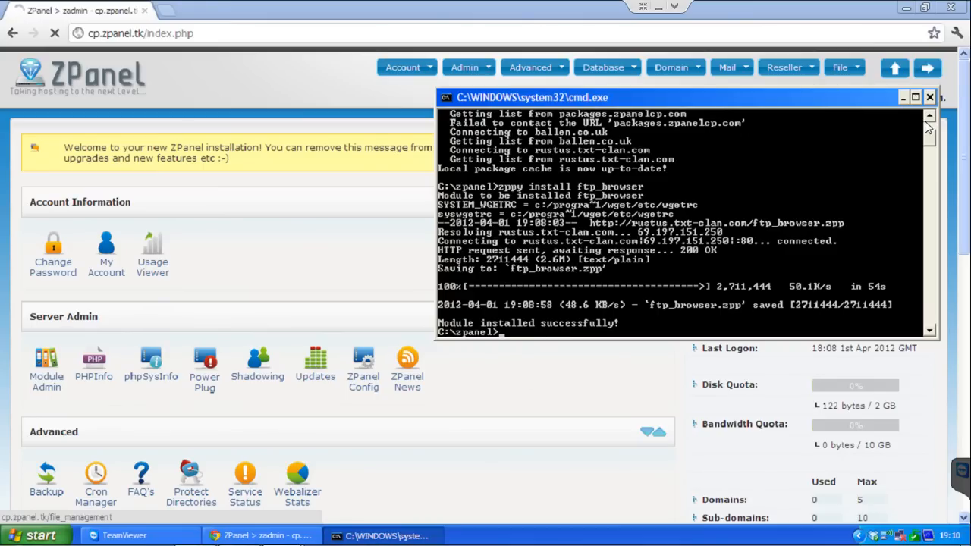
left_click(929, 97)
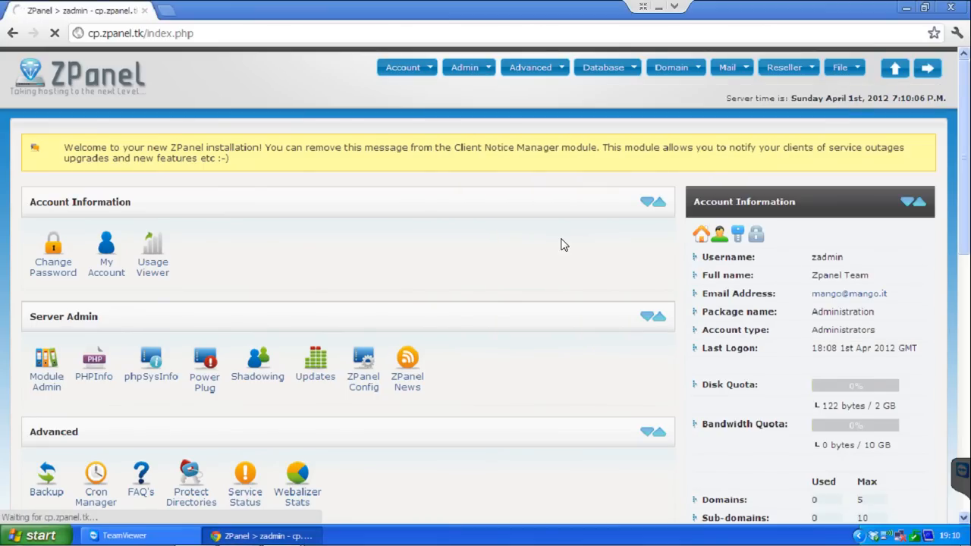
mouse_move(235, 508)
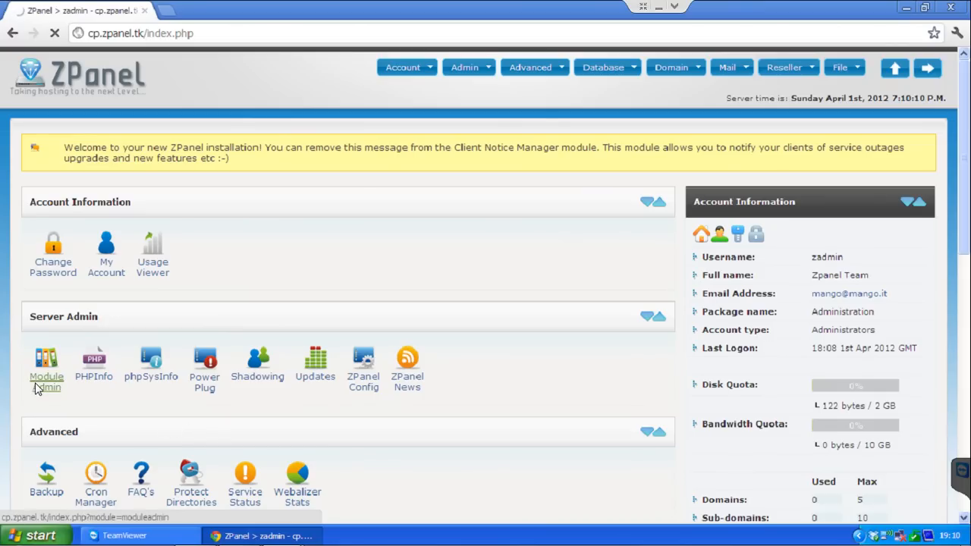
left_click(46, 364)
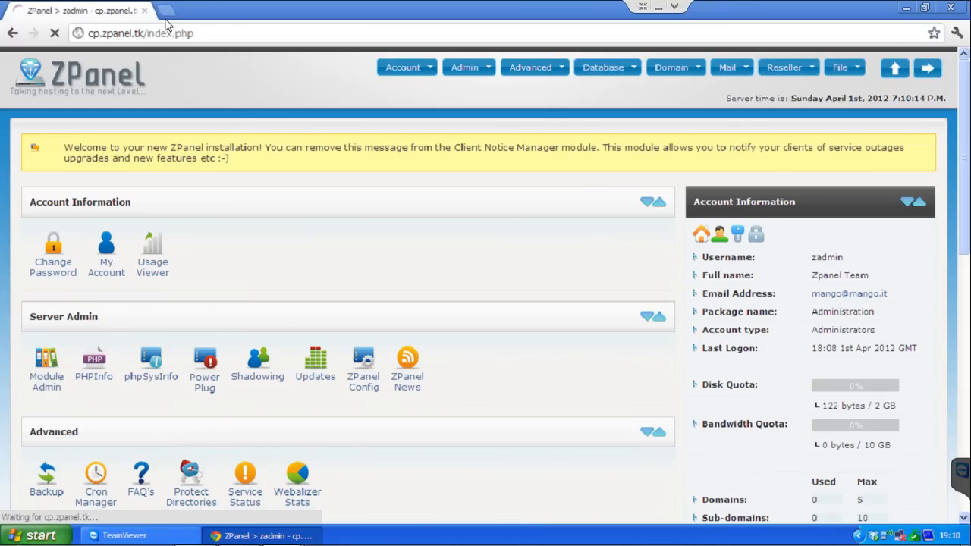
left_click(165, 10)
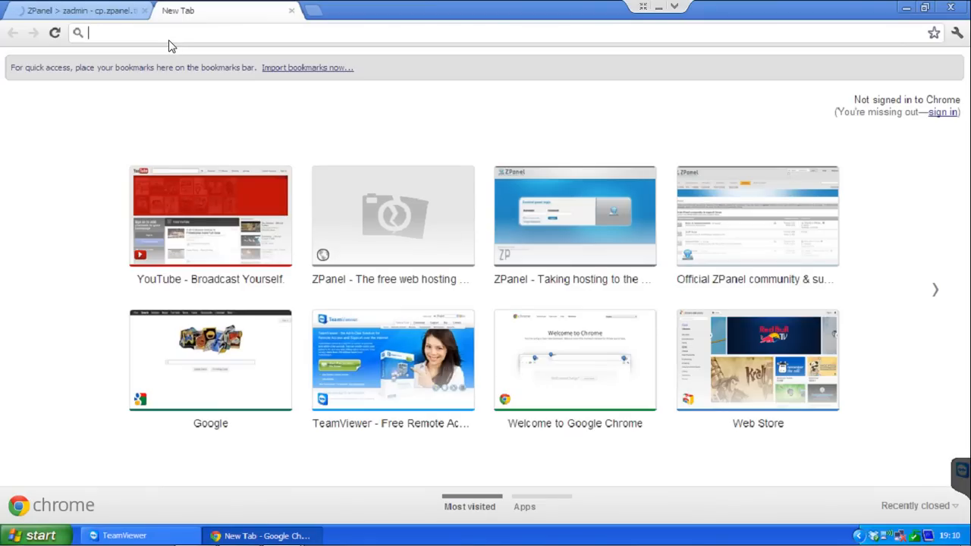
- Enter cp.zpanel.tk in a new Chrome tab and switch to that tab
type("cp.zpanel.tk/index.php")
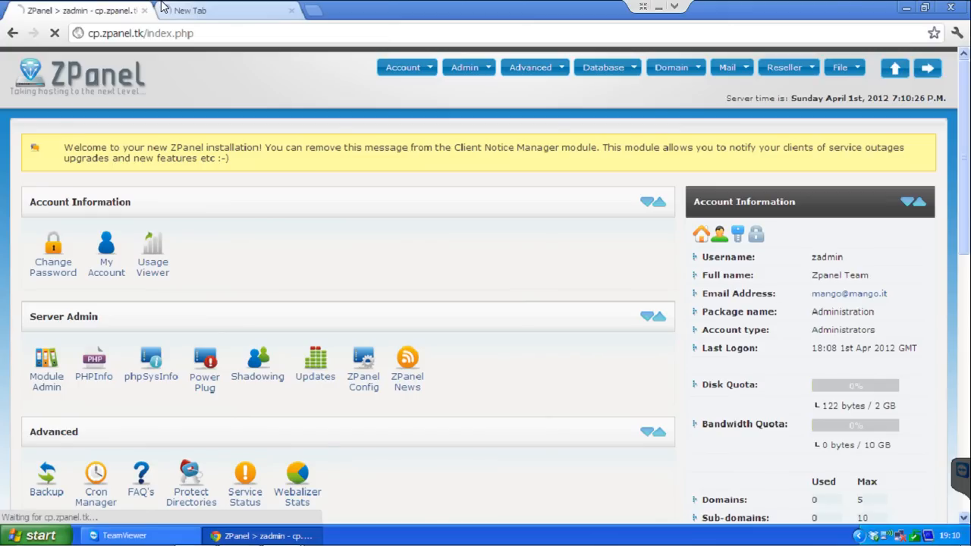
mouse_move(107, 243)
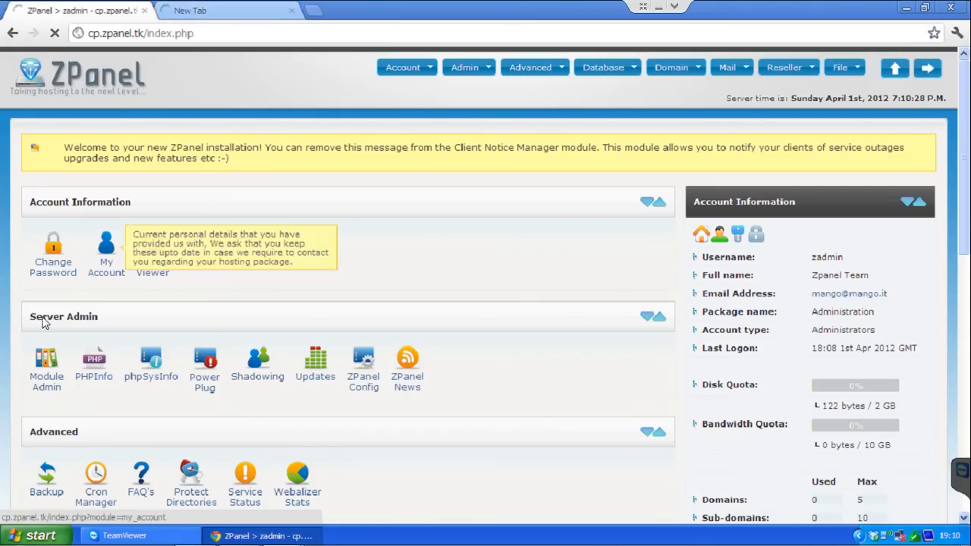
left_click(46, 381)
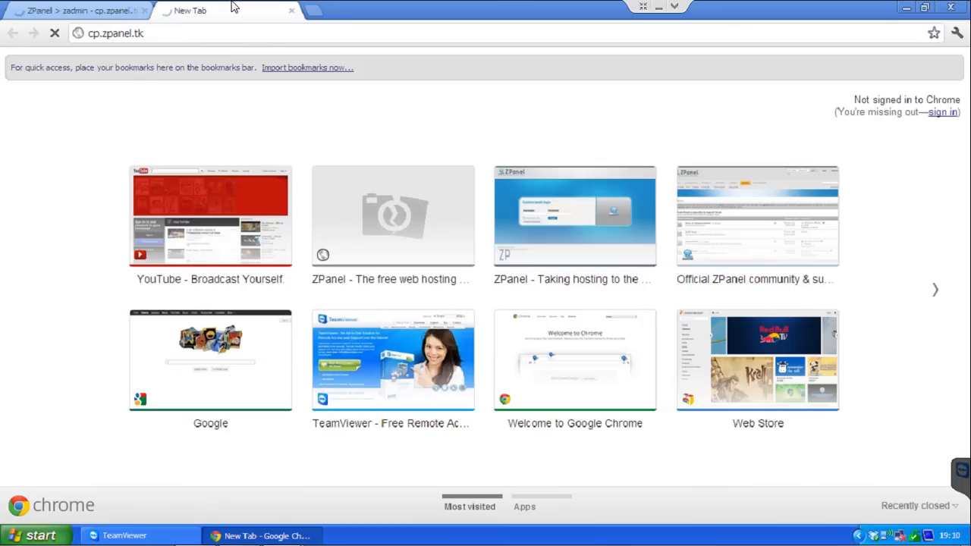
mouse_move(288, 17)
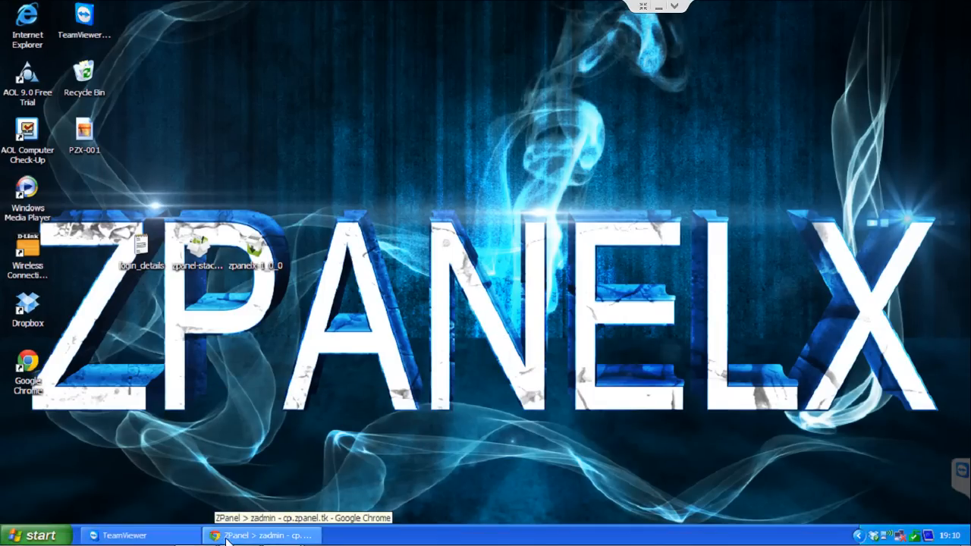
- Restore the ZPanel browser page and go to Module Admin under Server Admin
left_click(261, 535)
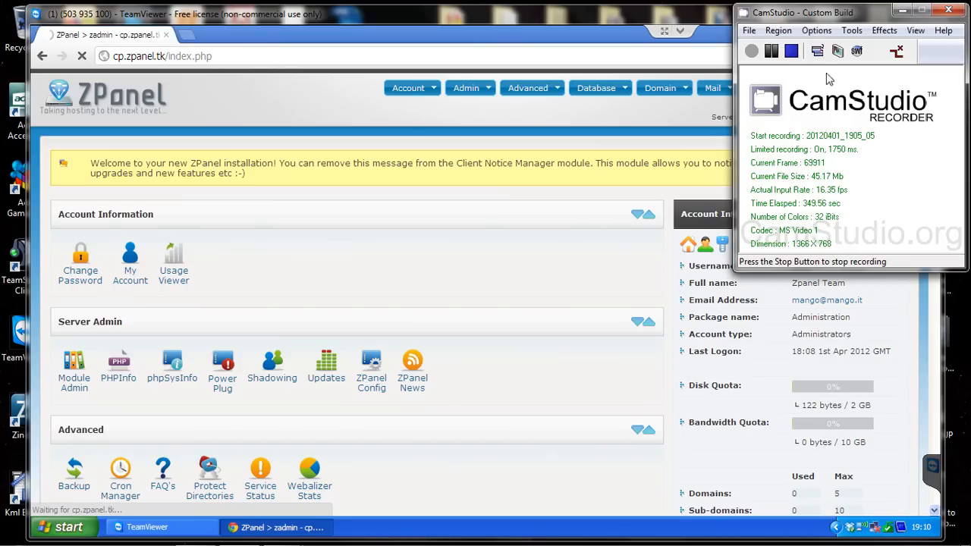
left_click(73, 364)
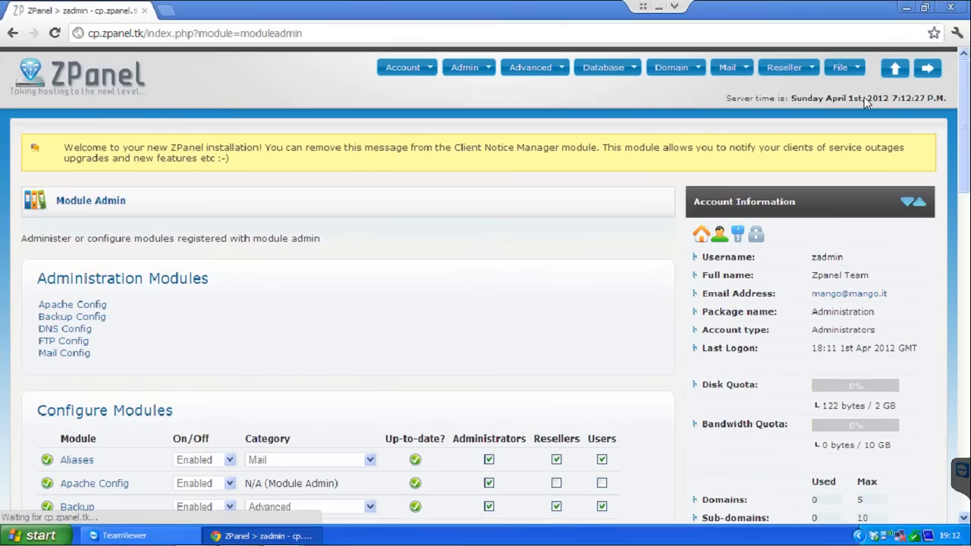
scroll("down", 3)
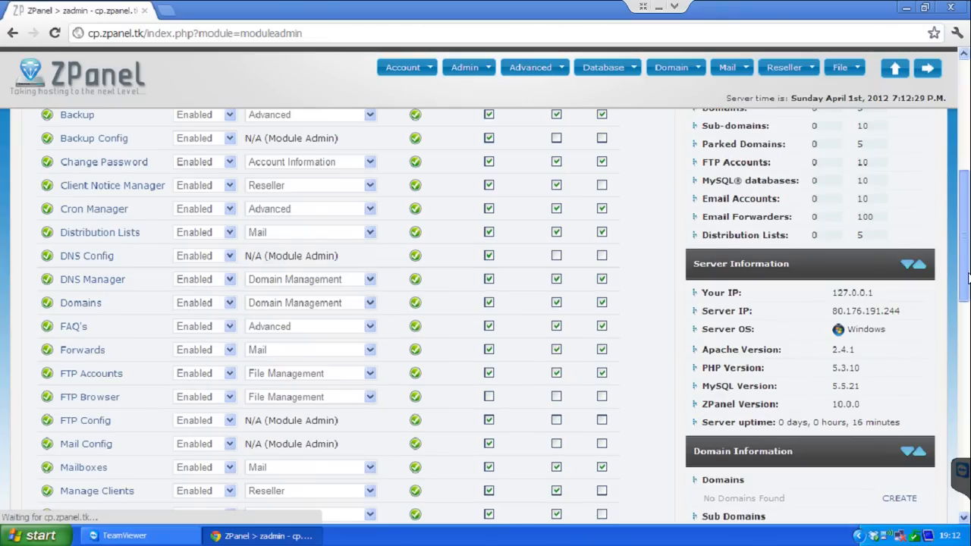
scroll("down", 3)
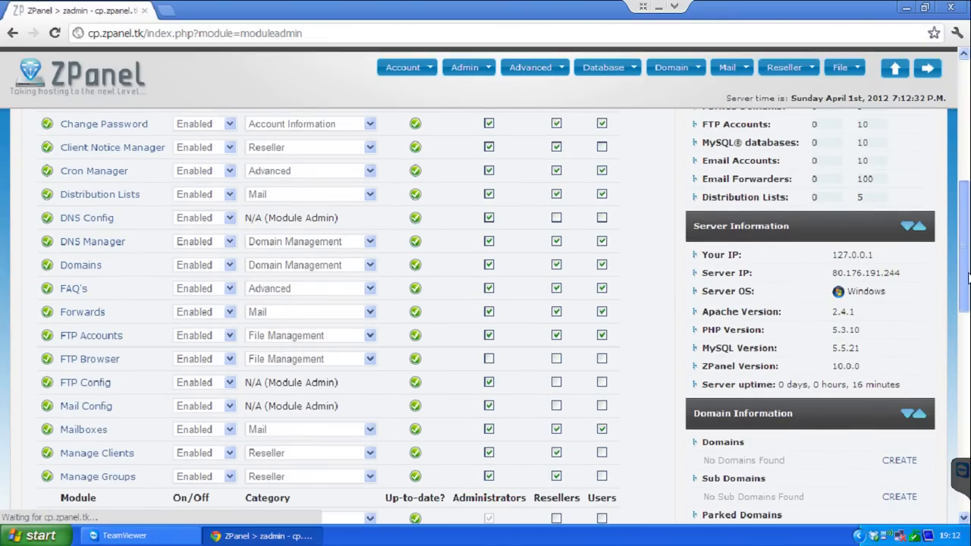
scroll("down", 3)
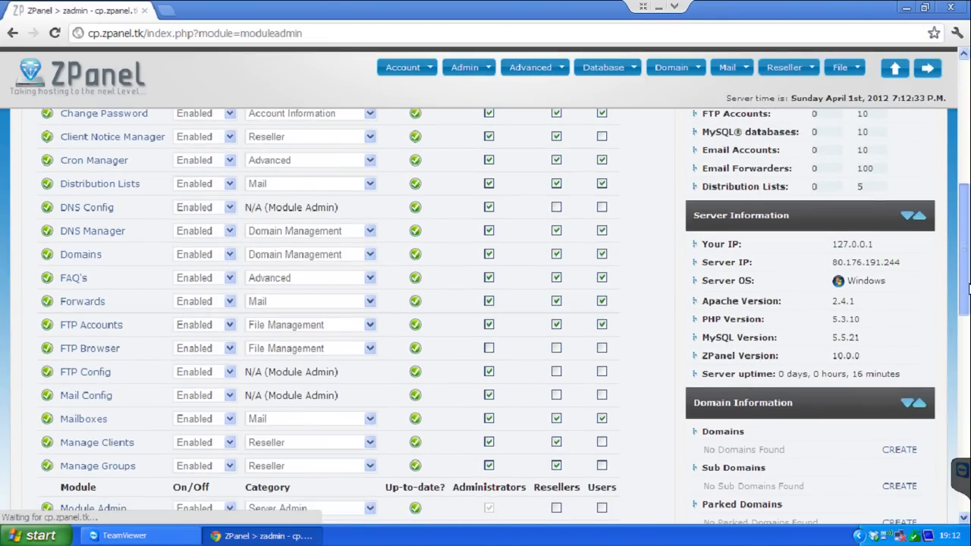
scroll("down", 3)
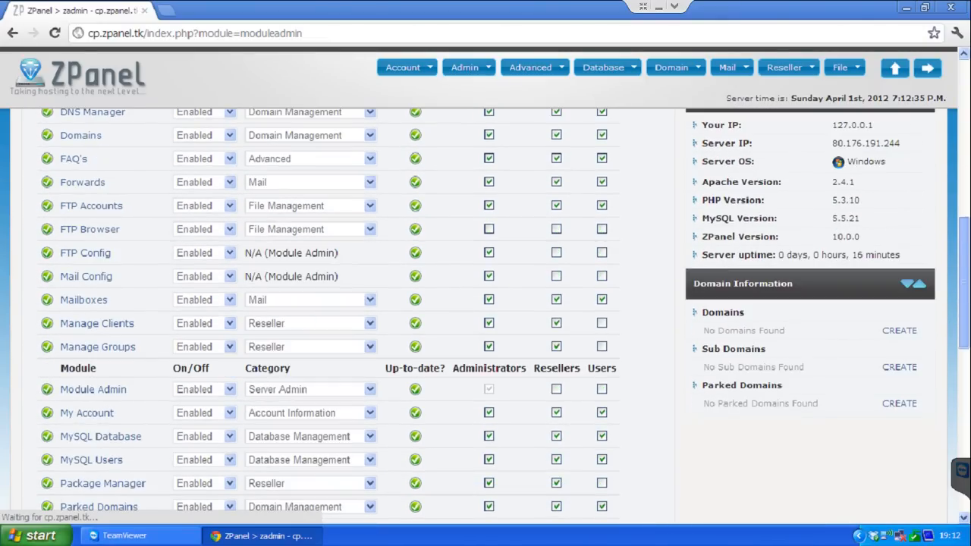
scroll("down", 3)
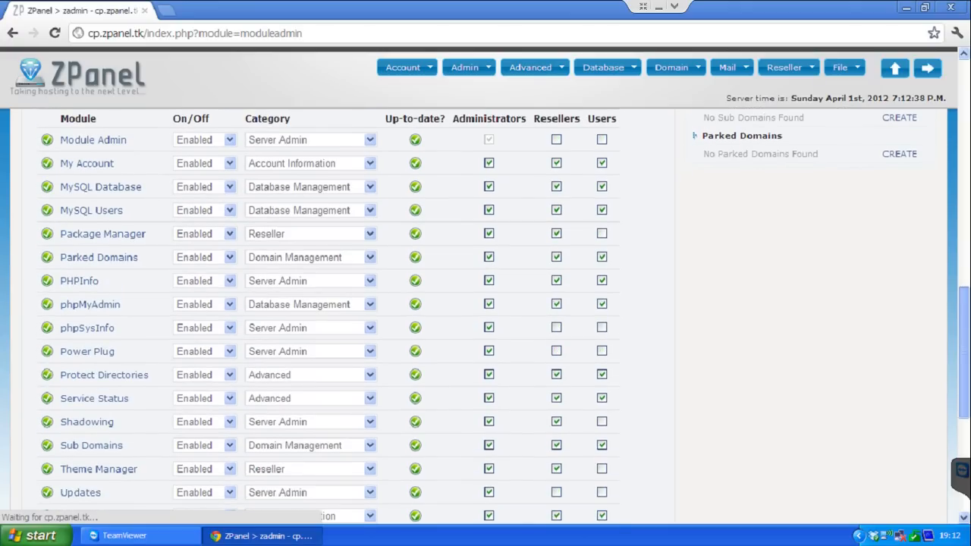
scroll("down", 3)
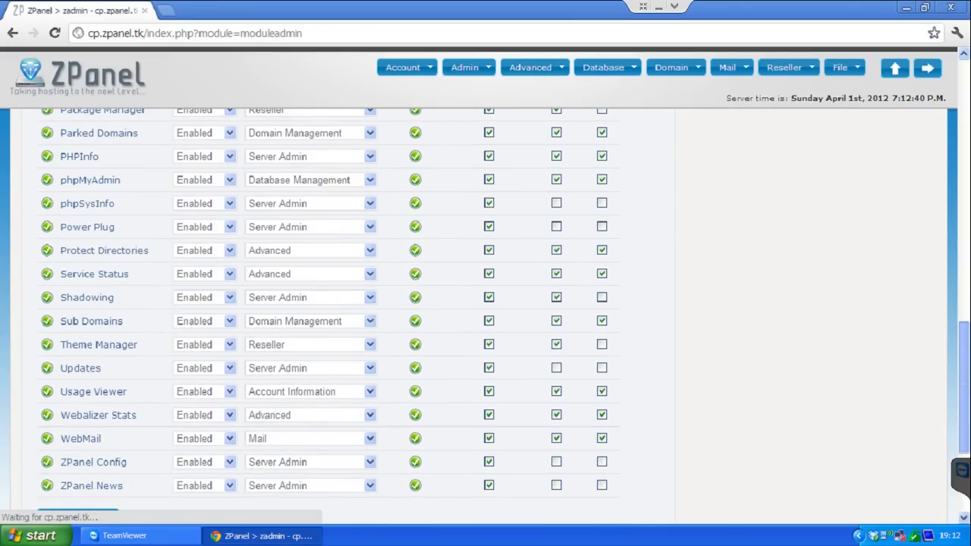
scroll("down", 3)
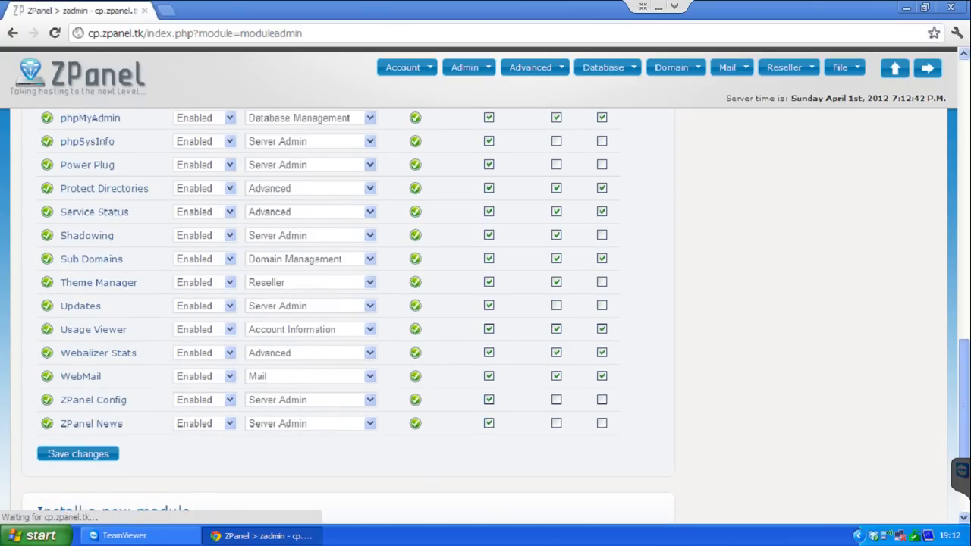
scroll("up", 3)
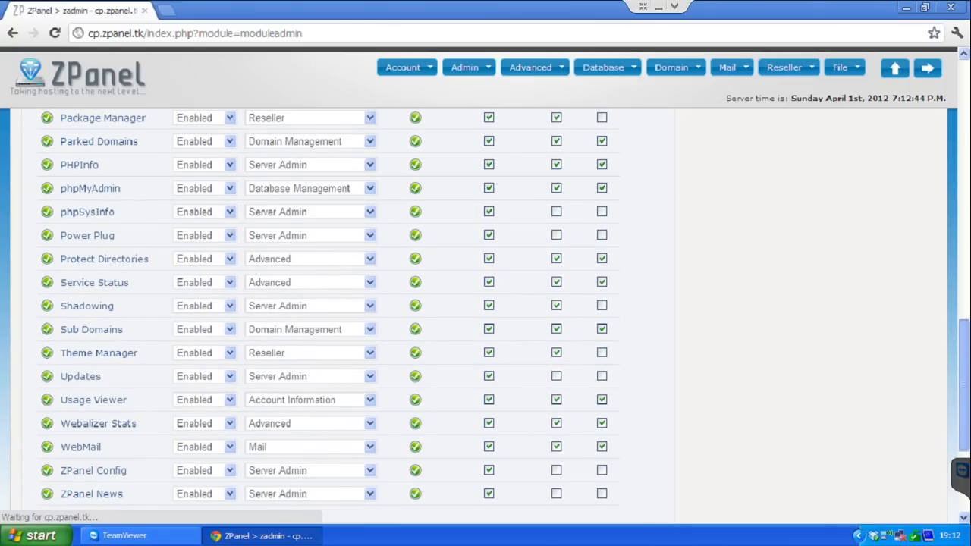
scroll("up", 3)
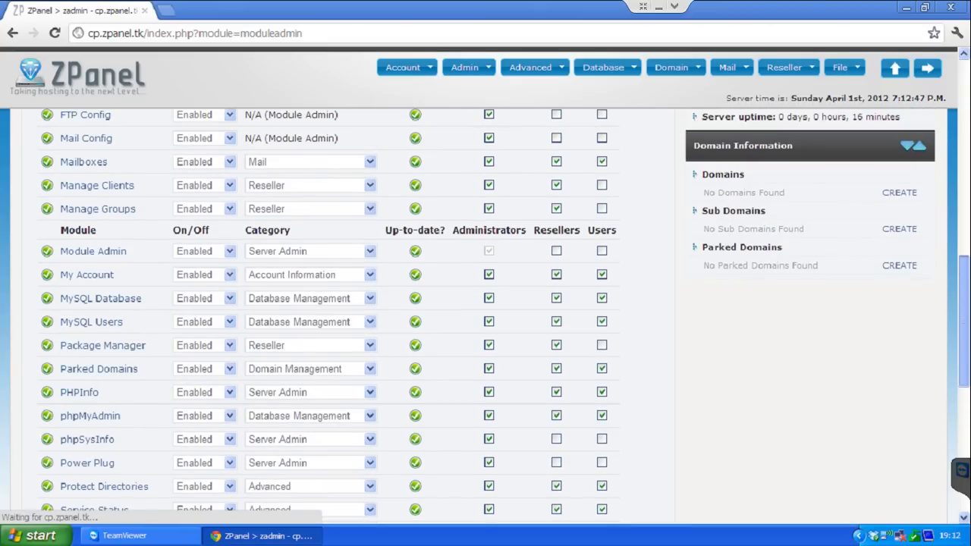
scroll("up", 3)
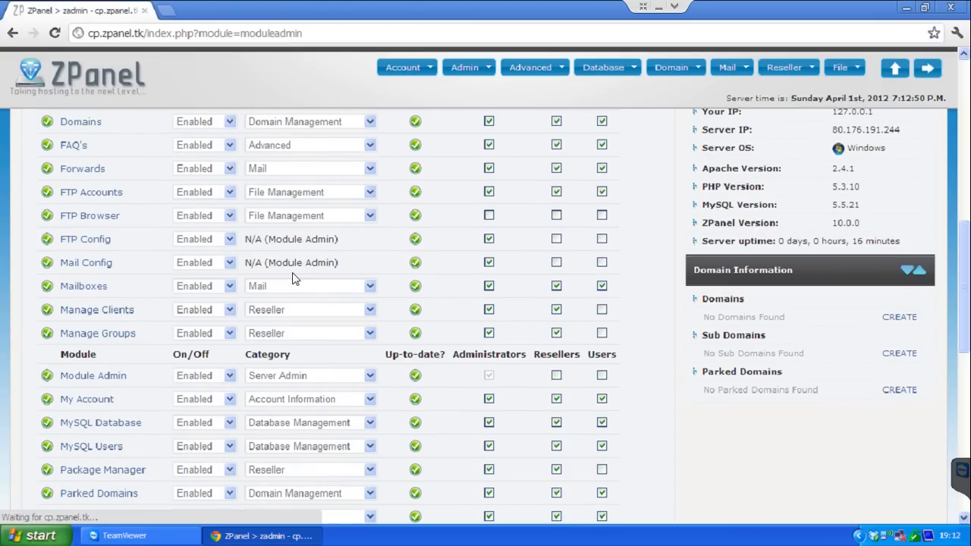
- Tick Administrators, Resellers and Users on the FTP Browser row, scrolling through the module table
left_click(205, 215)
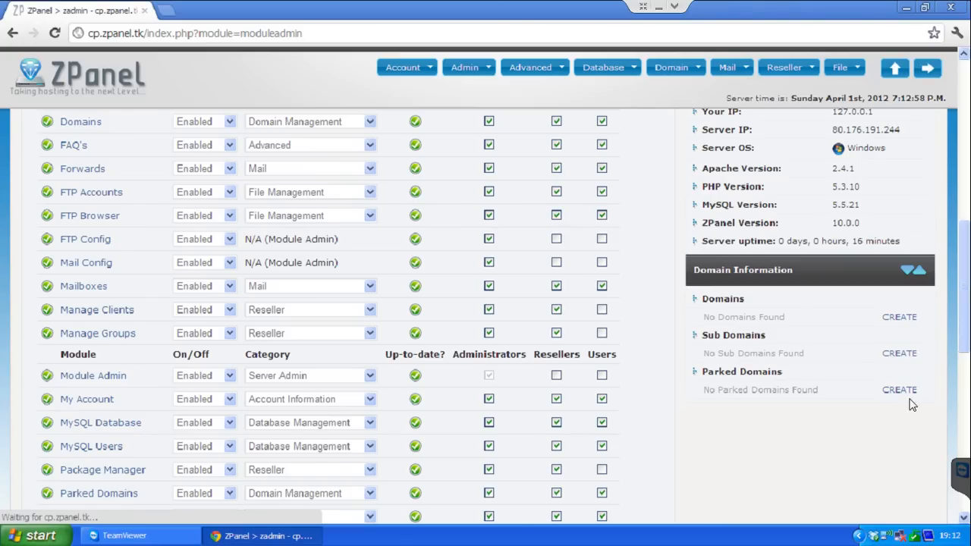
scroll("up", 3)
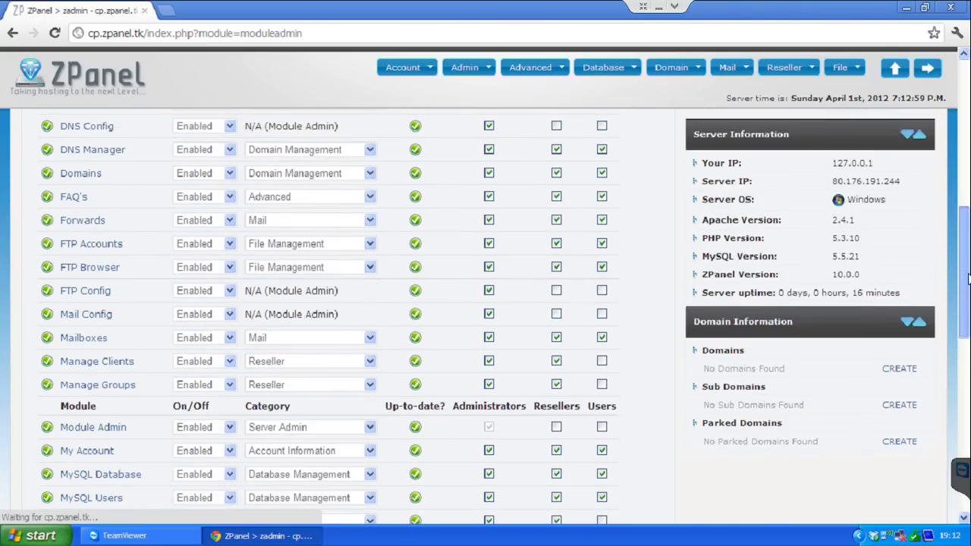
scroll("up", 3)
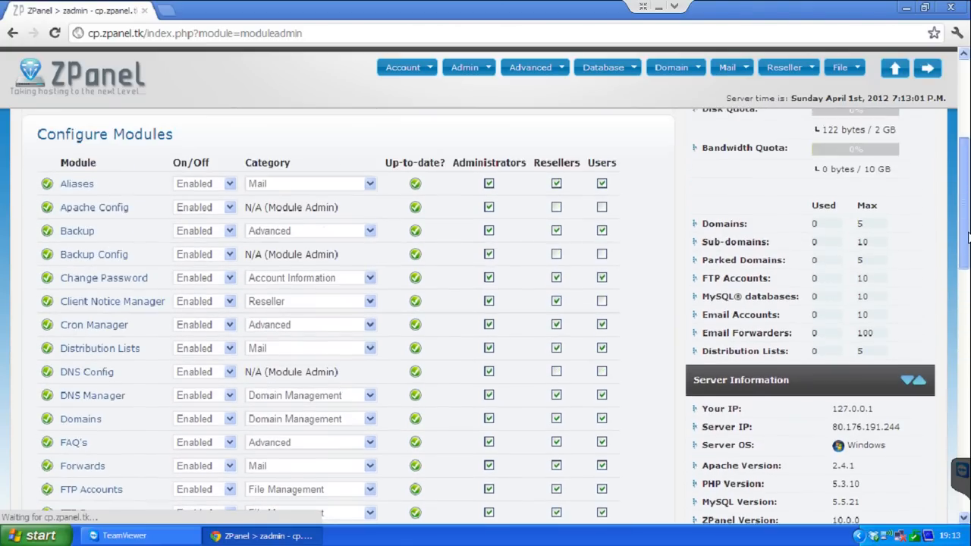
scroll("up", 3)
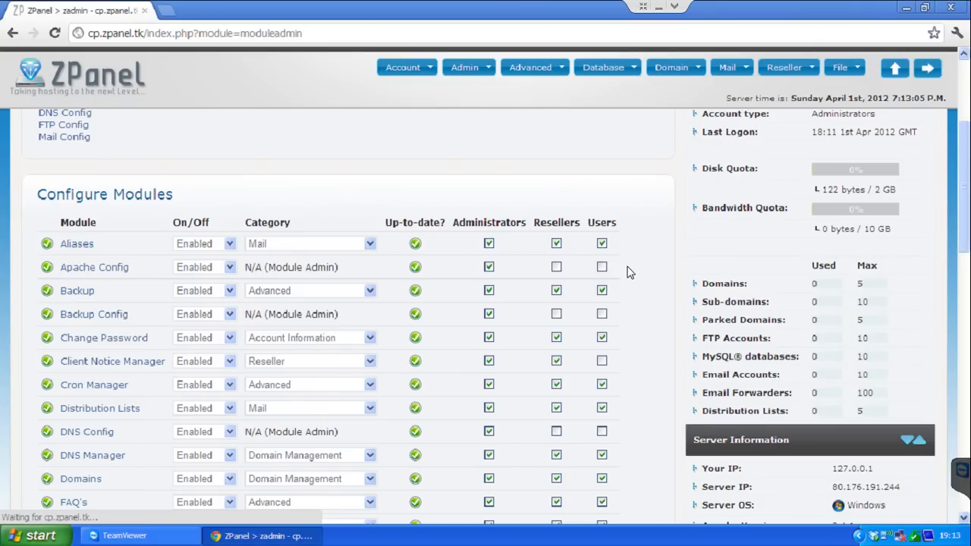
mouse_move(966, 217)
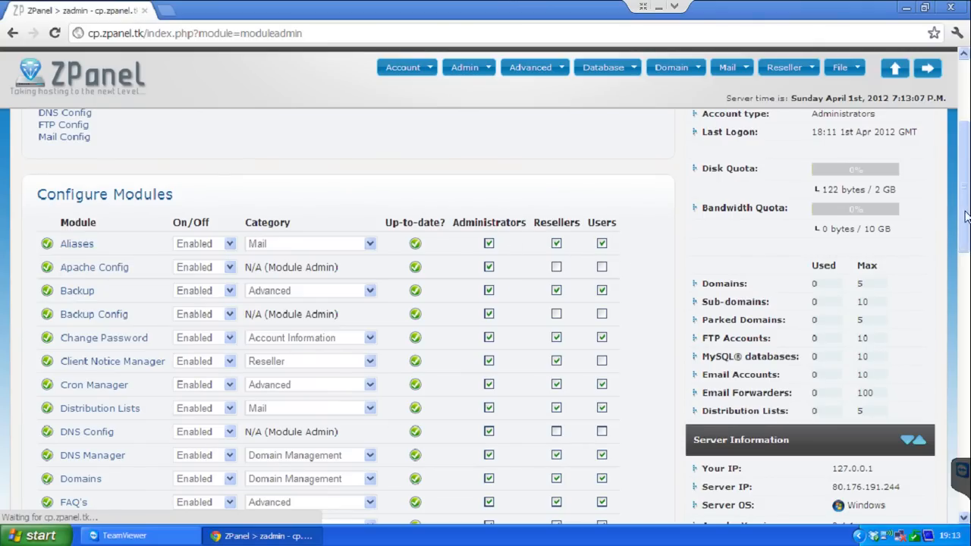
scroll("down", 3)
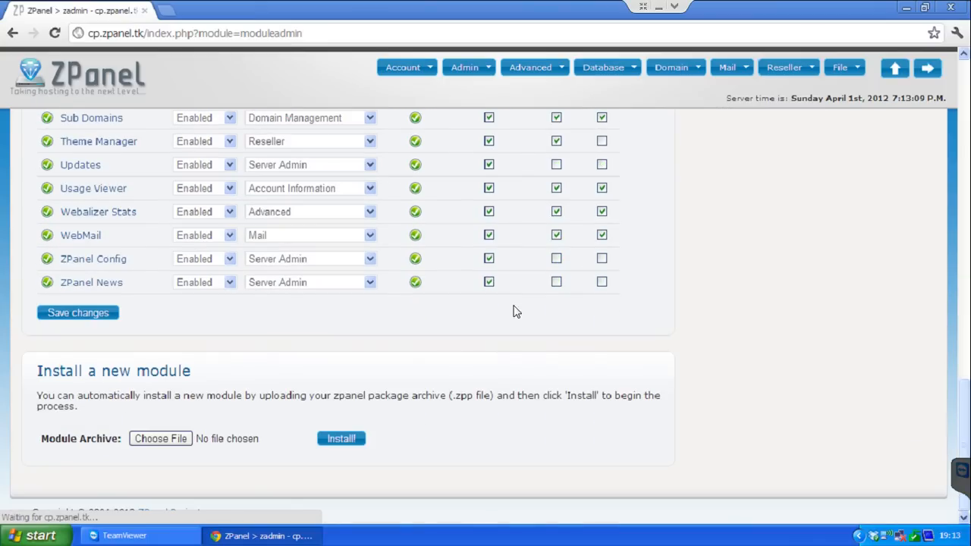
- Save the module permission changes, then resize the browser and windowed remote session
left_click(77, 312)
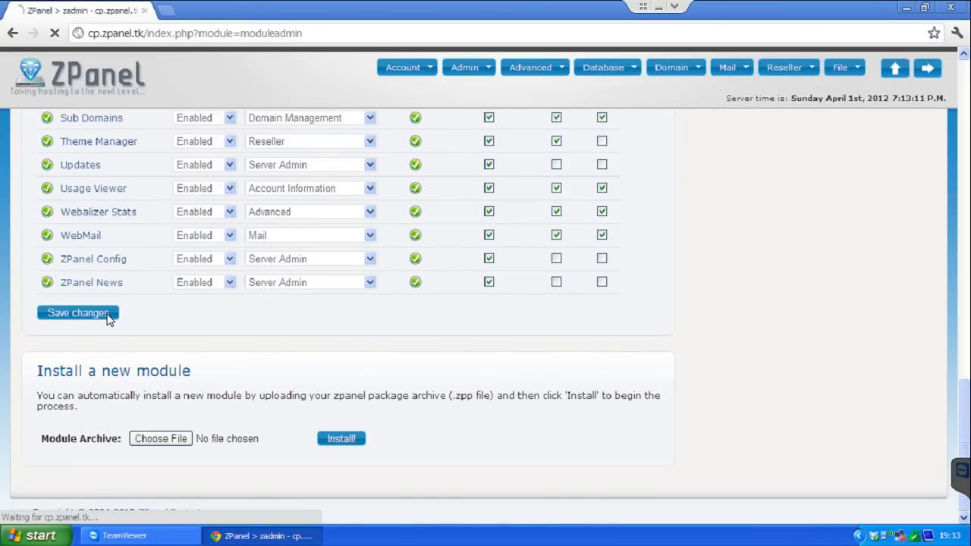
left_click(77, 312)
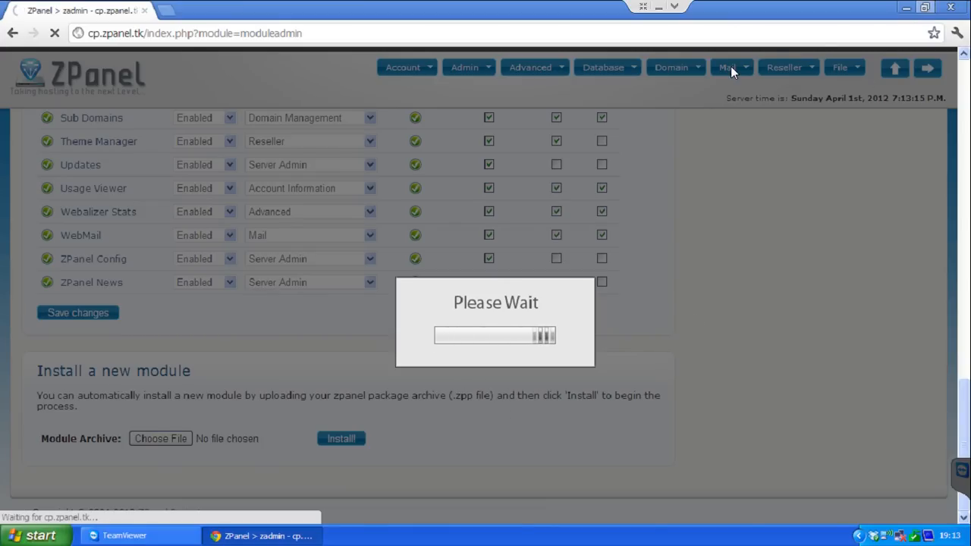
left_click(925, 7)
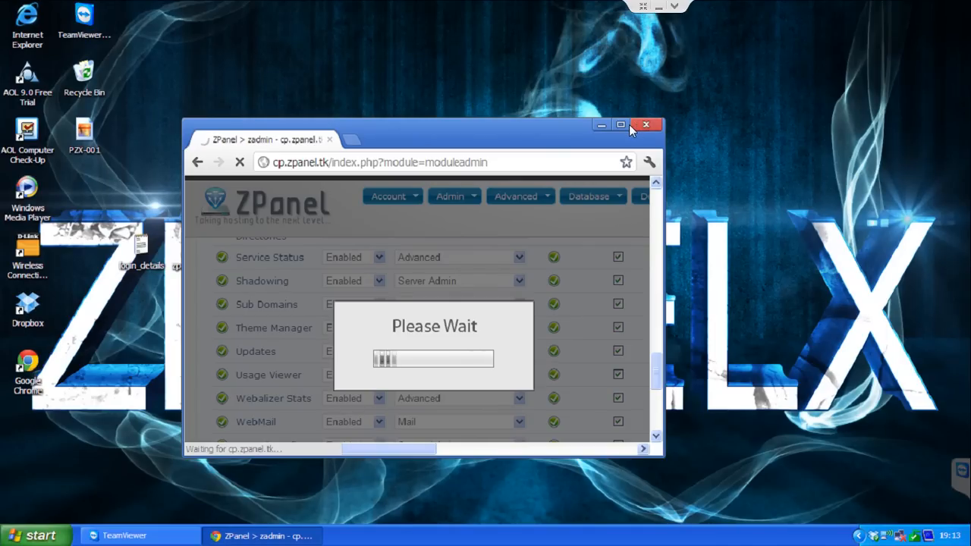
left_click(621, 125)
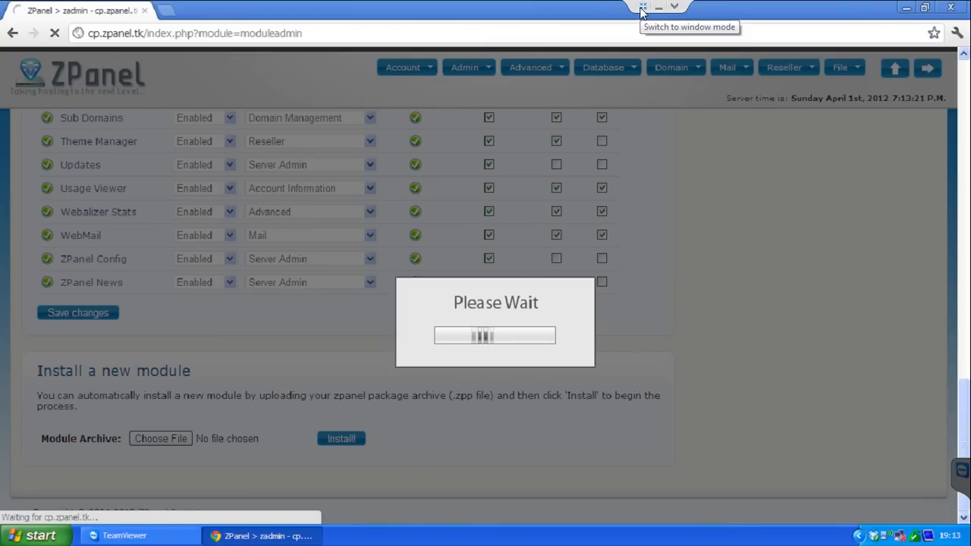
left_click(642, 7)
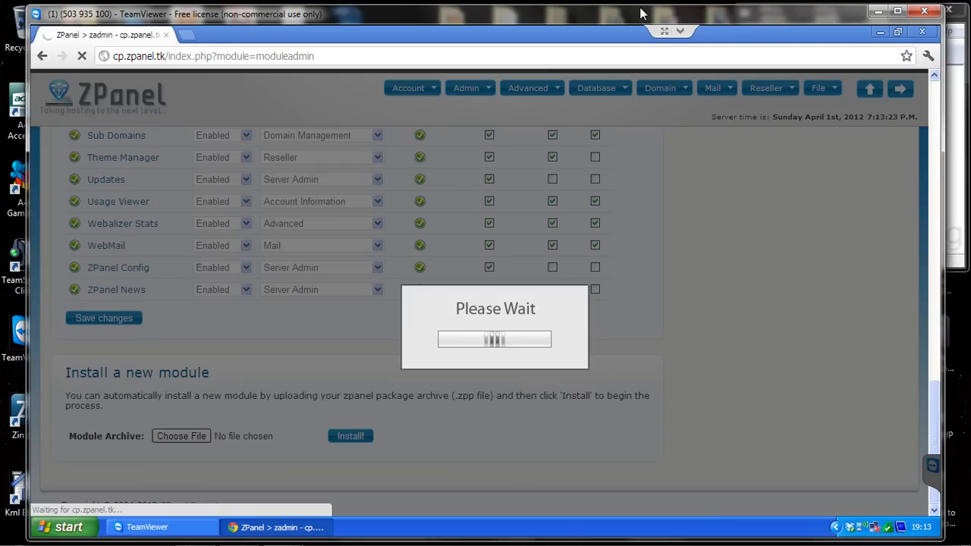